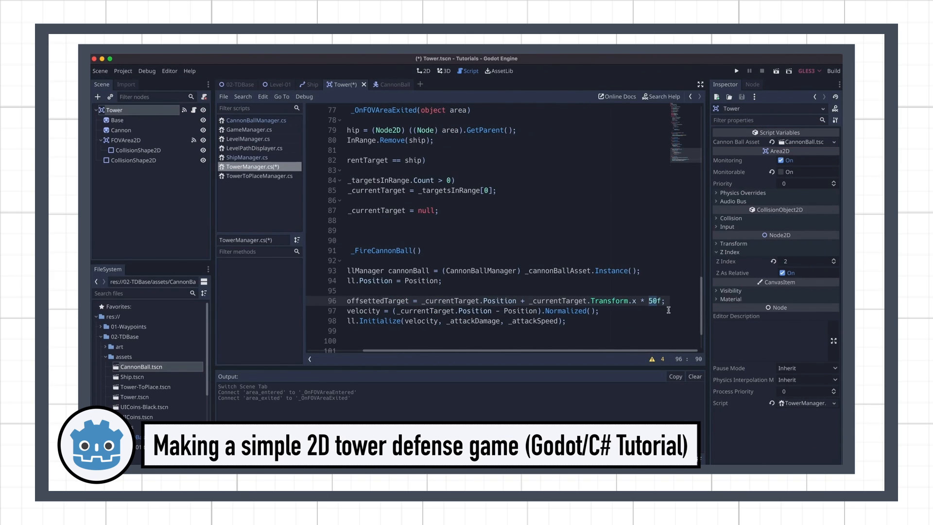
Step: Open the 03-TDLoadData.tscn scene from the file system
click(735, 70)
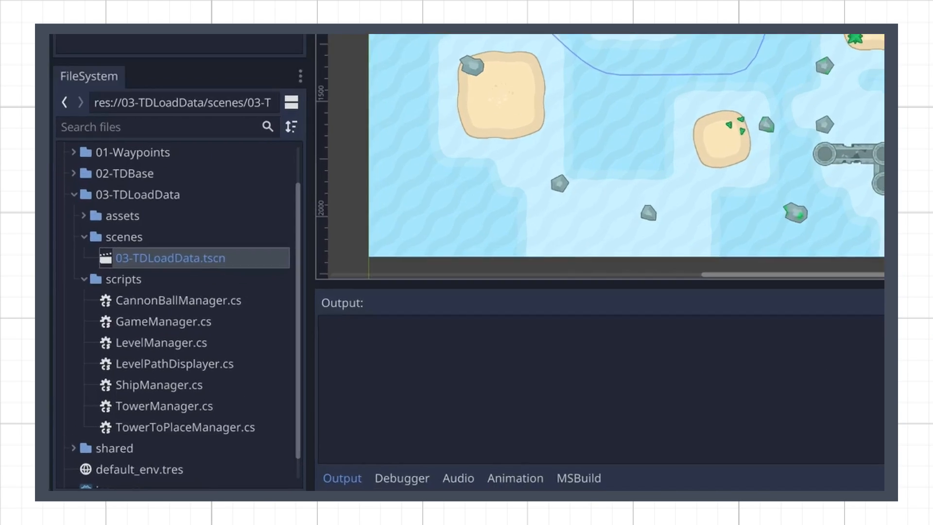
click(140, 468)
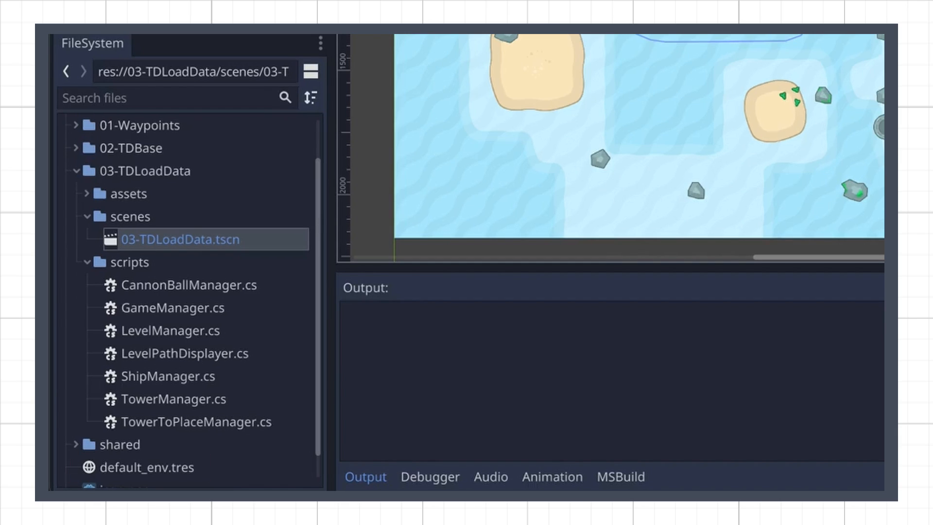
double_click(144, 468)
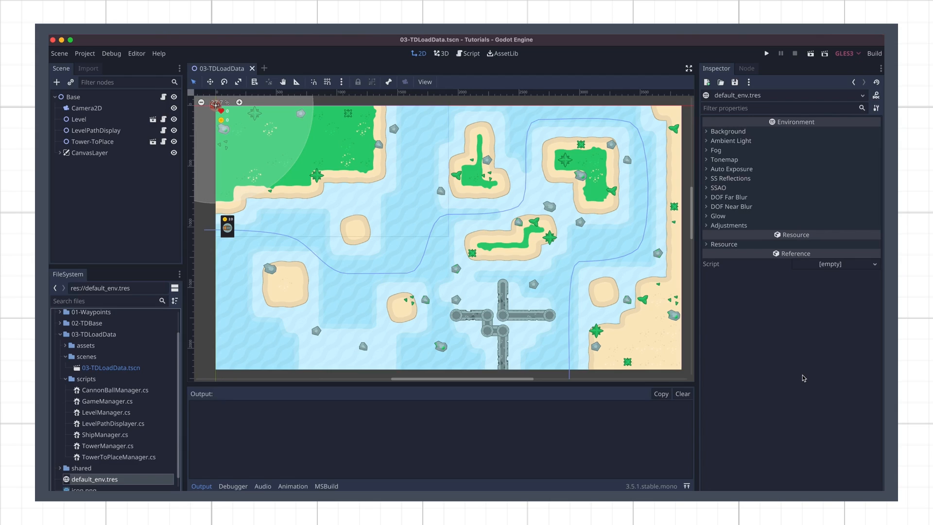
Step: Create a new C# script ShipData.cs inside the scene's scripts folder
right_click(86, 378)
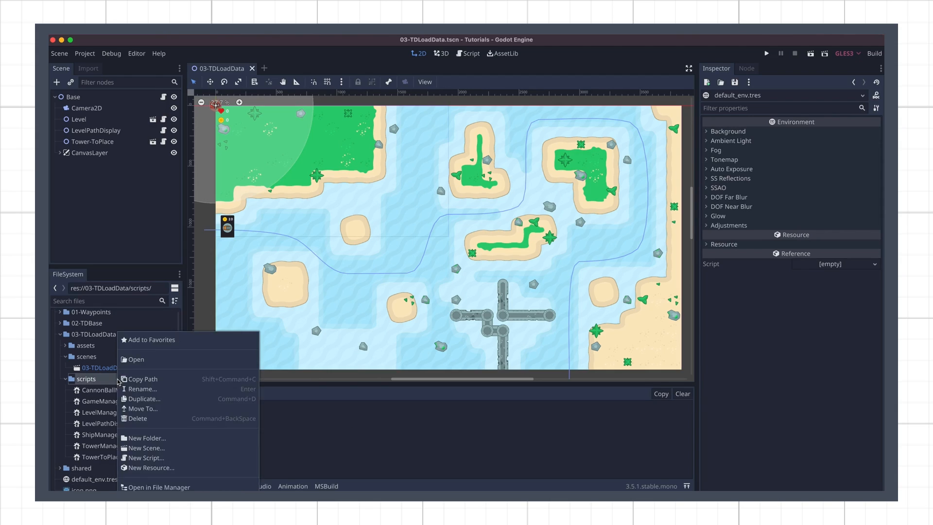
click(146, 458)
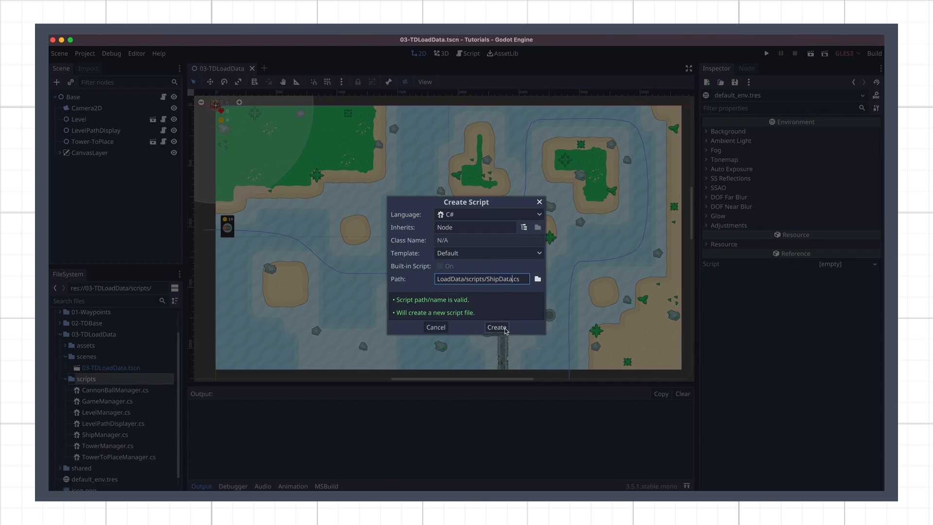
click(497, 327)
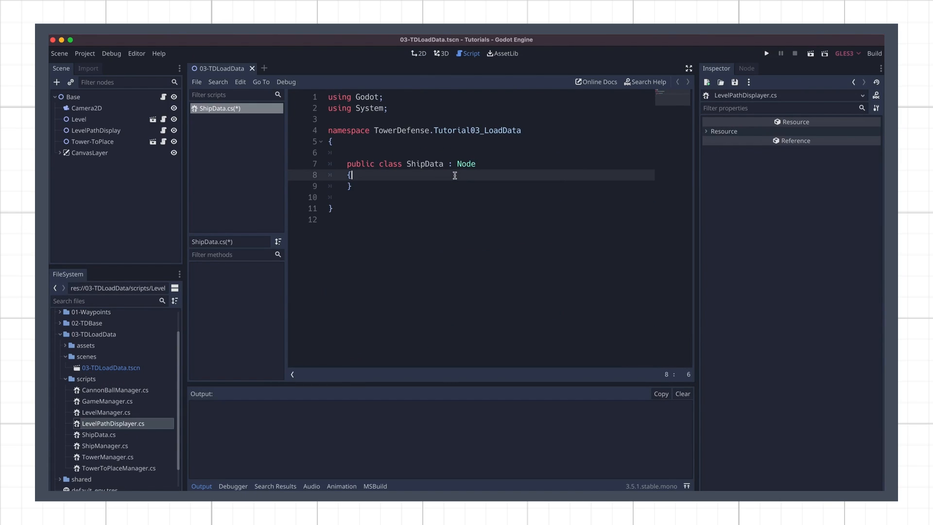
Step: Make ShipData extend Resource with exported speed, HP, reward and Texture sprite properties
text(Resourc)
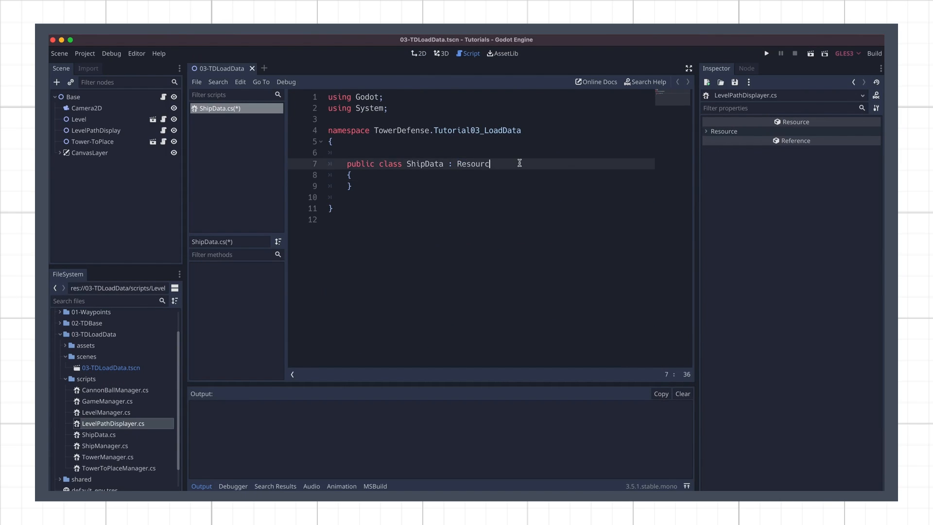
text(e)
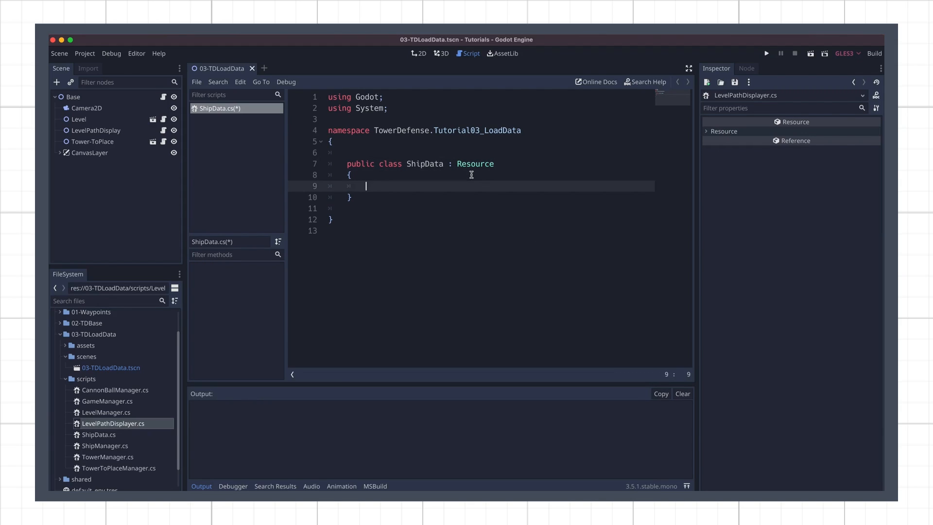
text([Export] public float speed;)
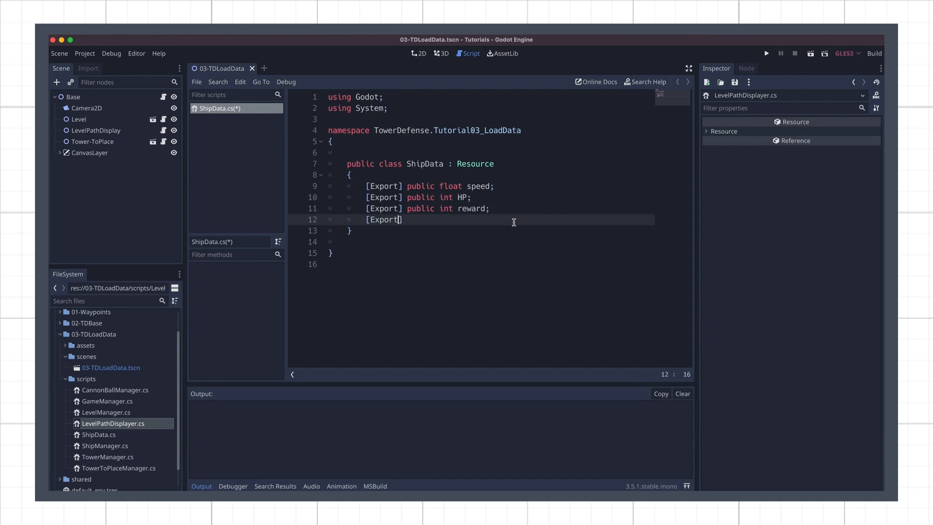
text(public Texture sprite;)
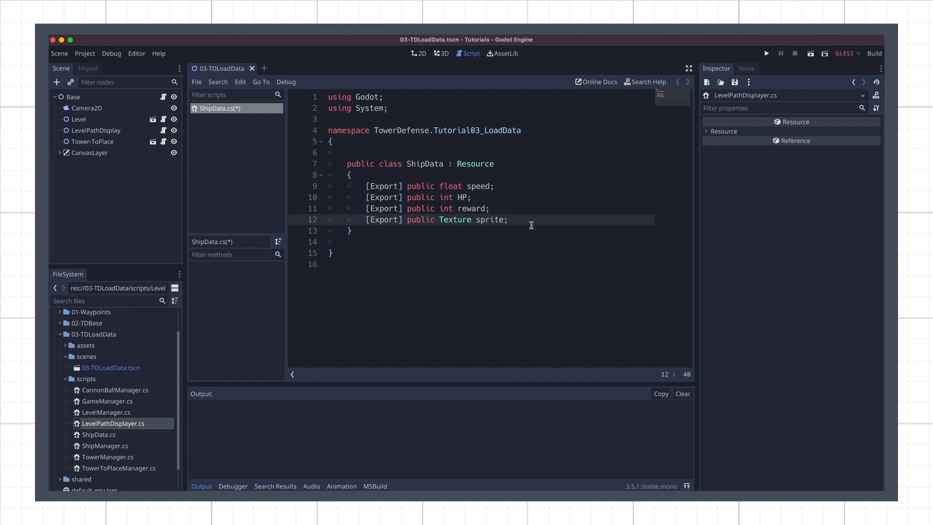
mouse_move(568, 253)
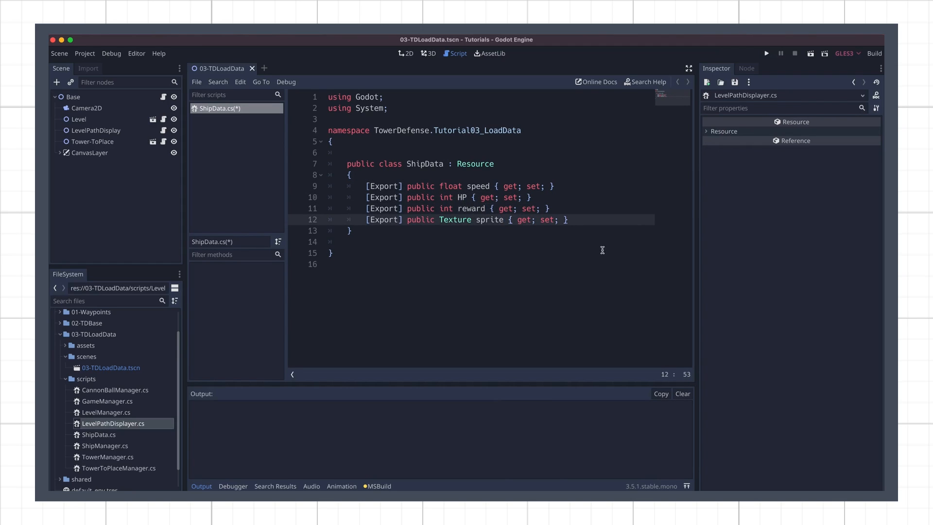
Step: Add a ShipData() constructor setting defaults such as speed = 1f and sprite = null
text(public ShipDa)
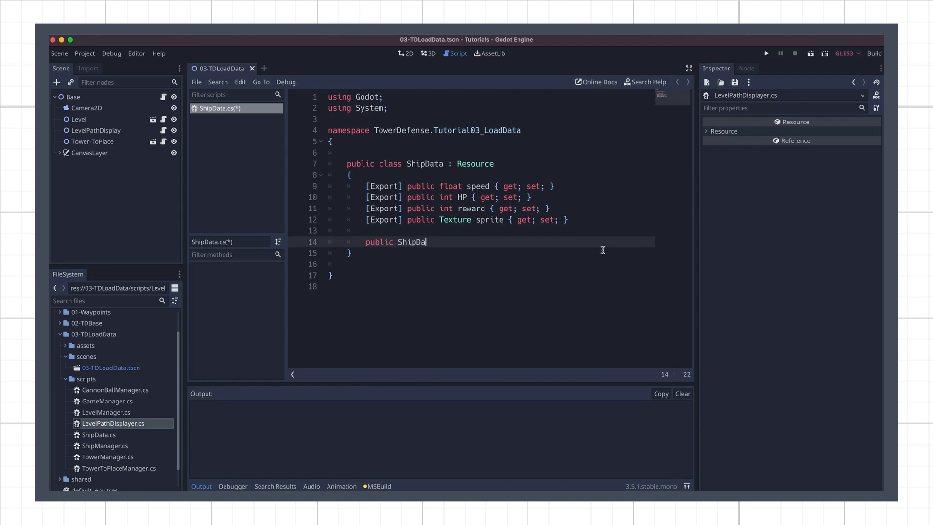
text(ta())
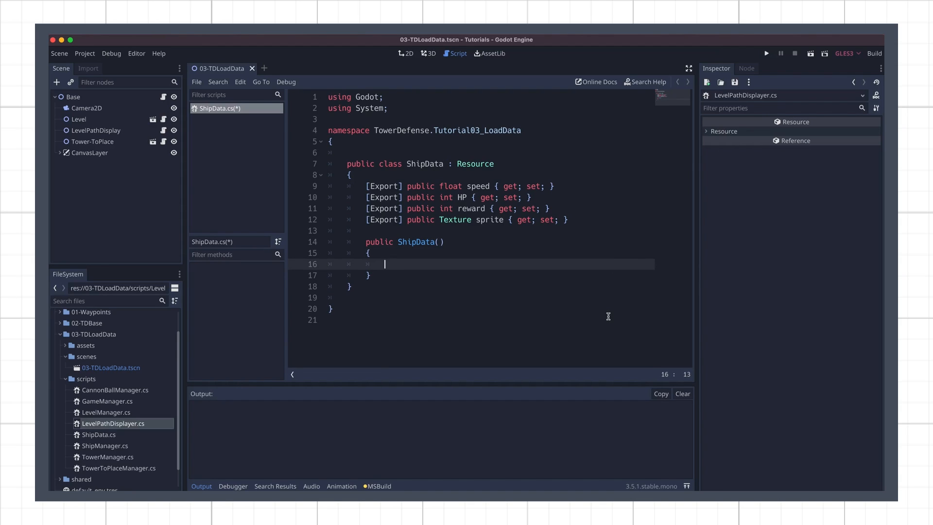
text(speed = 1f;)
text(sprite =)
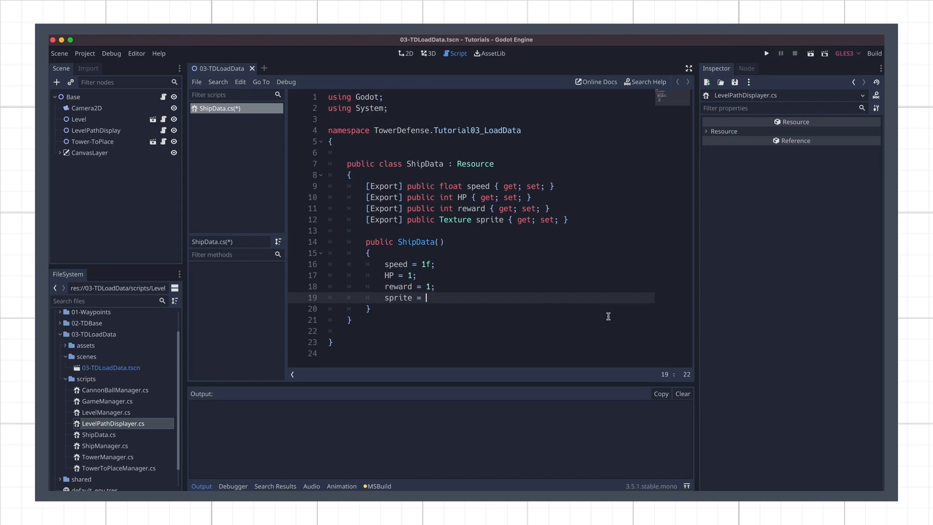
text(null;)
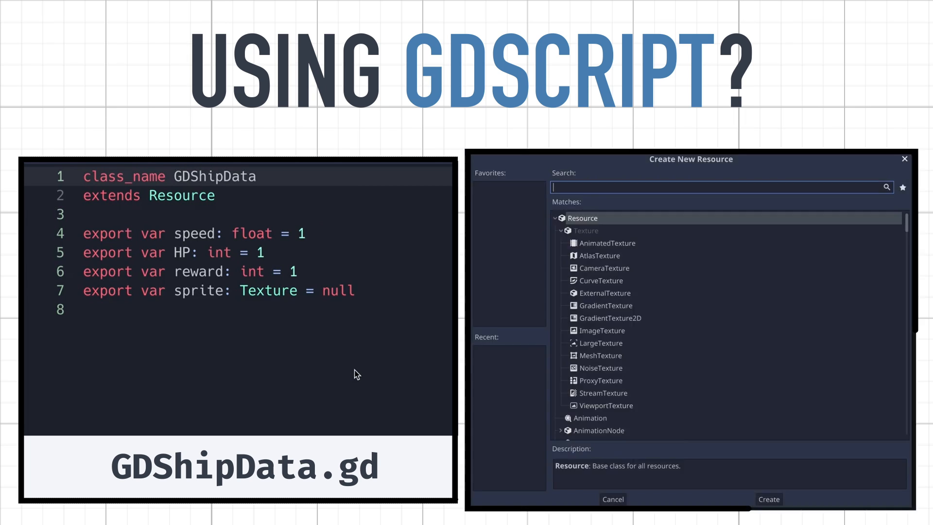
Step: Write the GDShipData GDScript equivalent extending Resource with exported ship properties
text(GDSh)
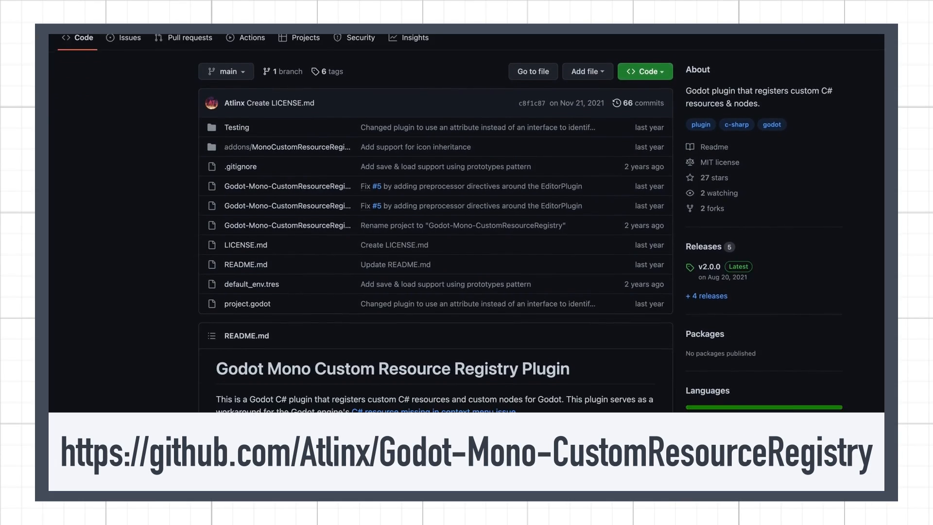
Step: Browse the repository README and start downloading MonoCustomResourceRegistry_v2.0.0.zip from the v2.0.0 release
scroll(down, 3)
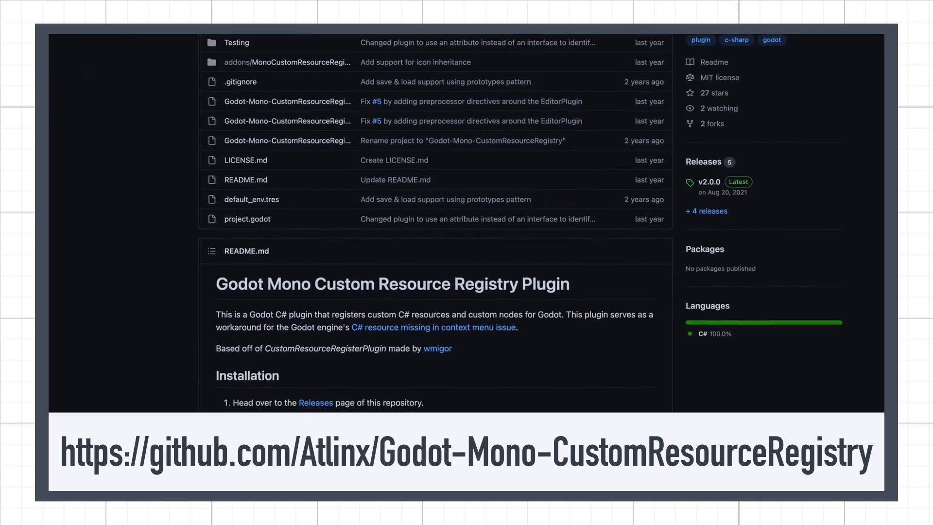
scroll(down, 3)
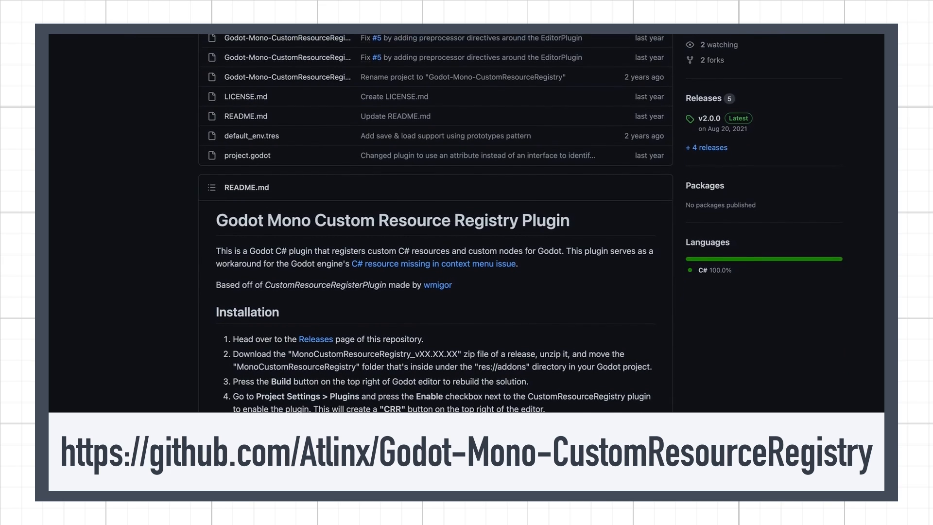
scroll(down, 3)
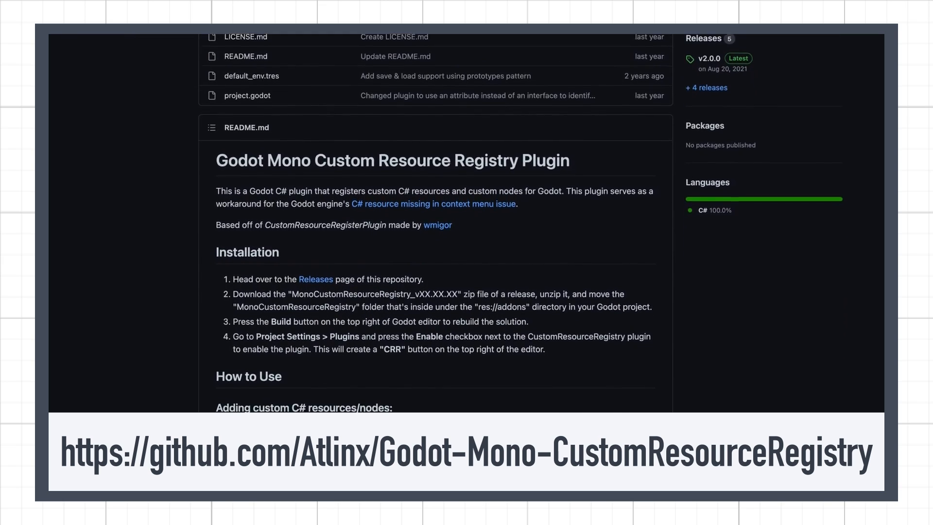
scroll(down, 3)
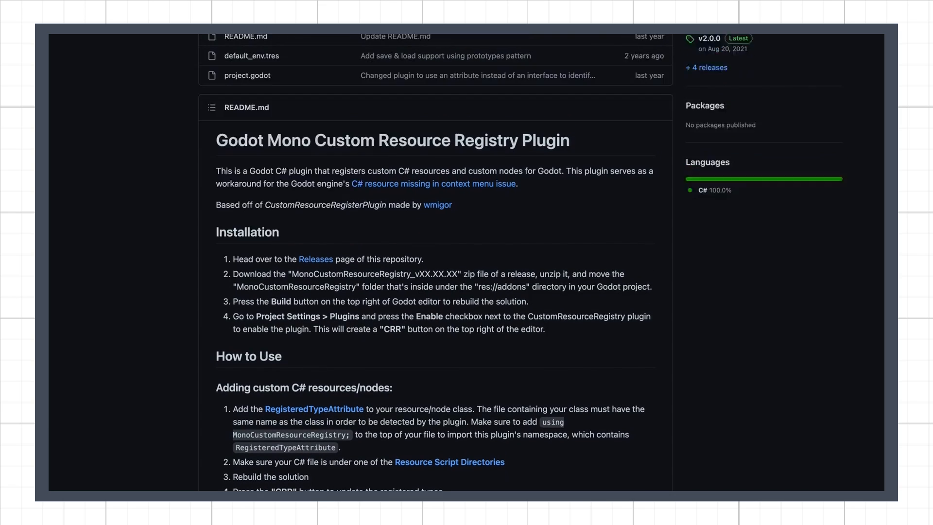
scroll(up, 3)
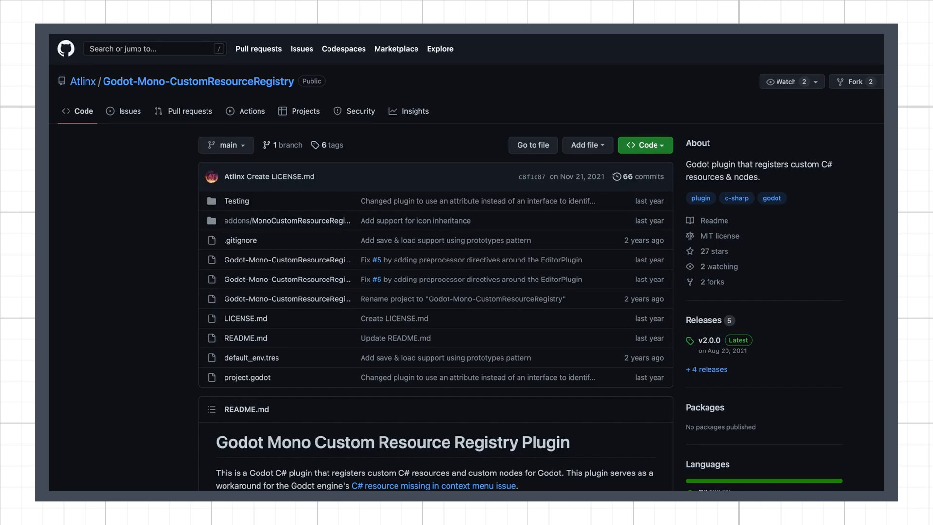
scroll(down, 3)
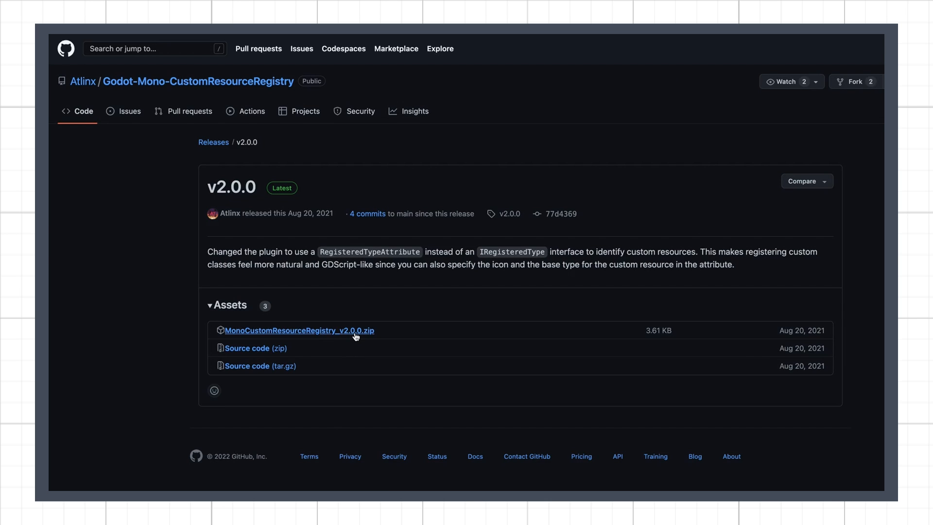
click(298, 331)
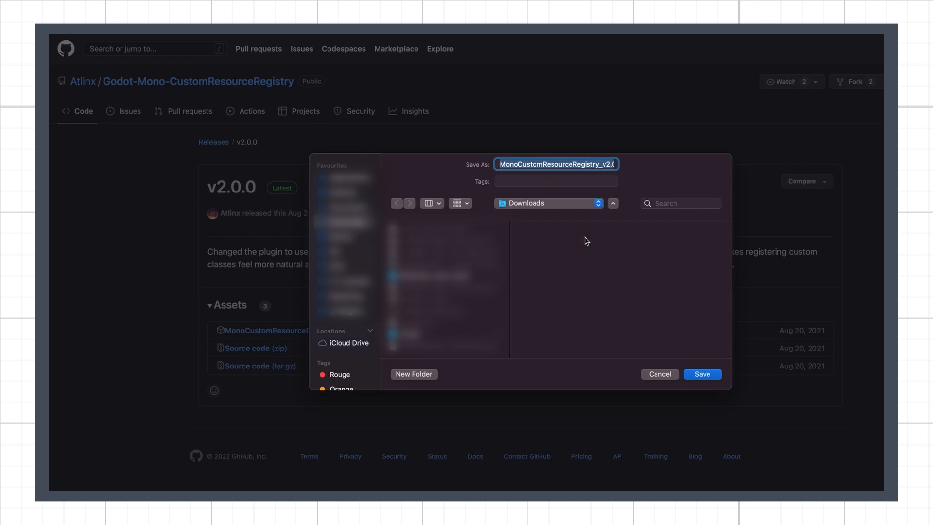
Step: Save the plugin zip and move the unzipped MonoCustomResourceRegistry folder into the project's addons folder
click(701, 374)
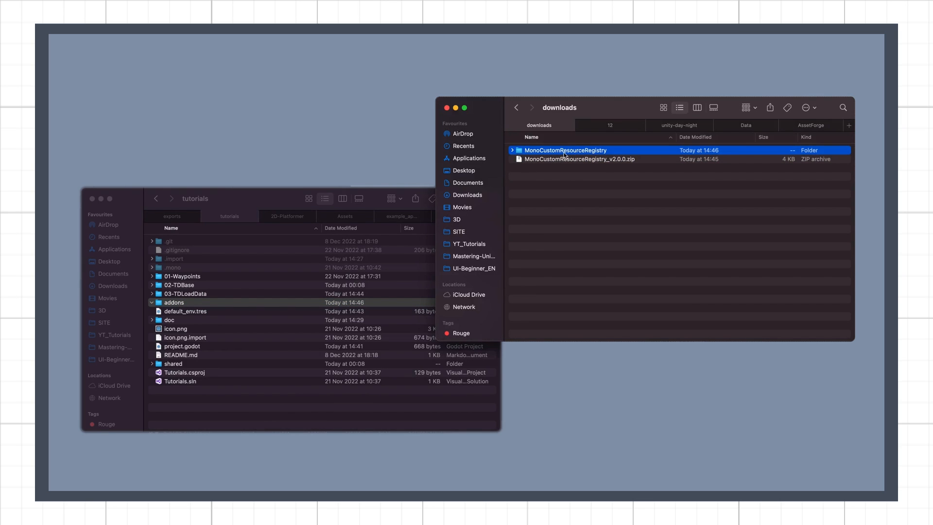
drag(565, 150, 211, 310)
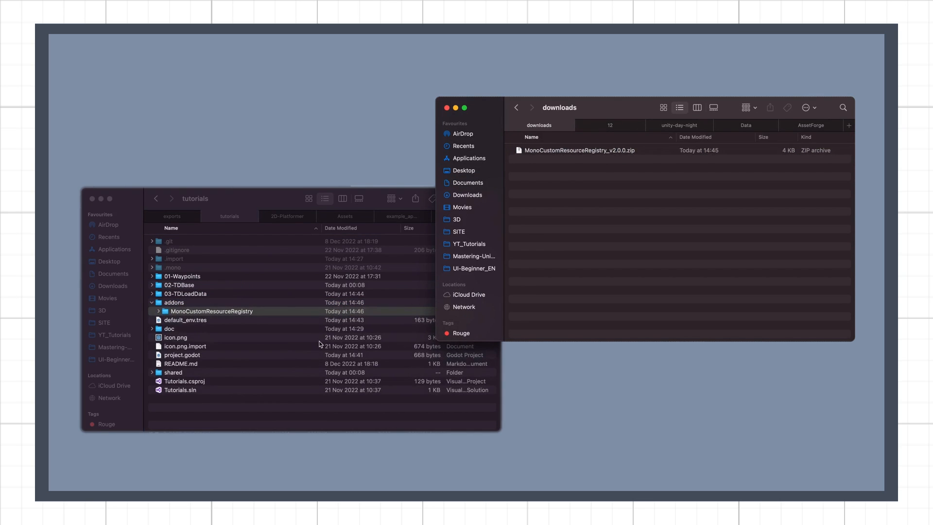
click(175, 337)
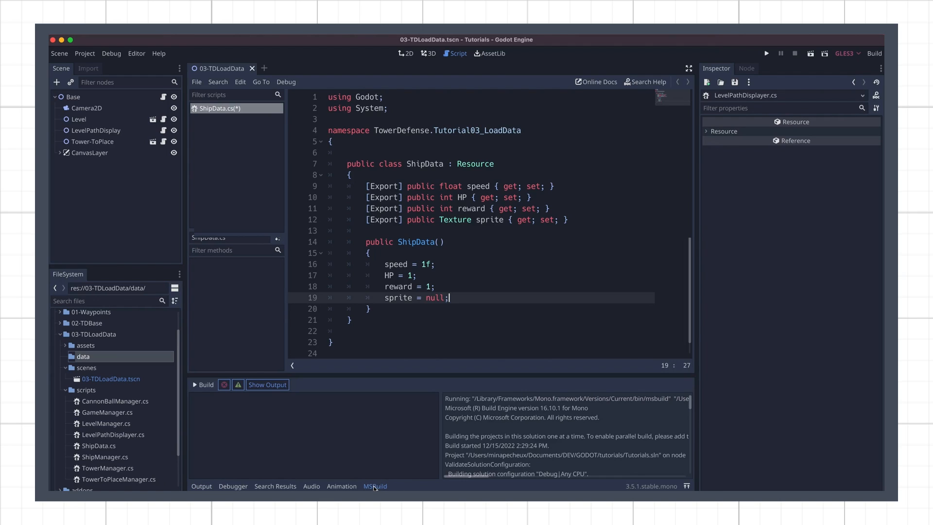
Step: Build the C# solution from the MSBuild panel's Build Solution option
click(202, 384)
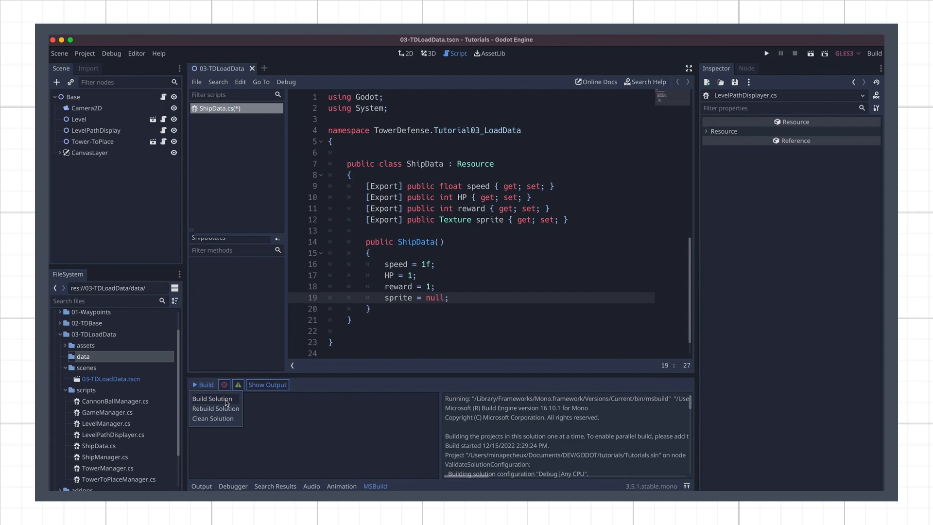
click(212, 398)
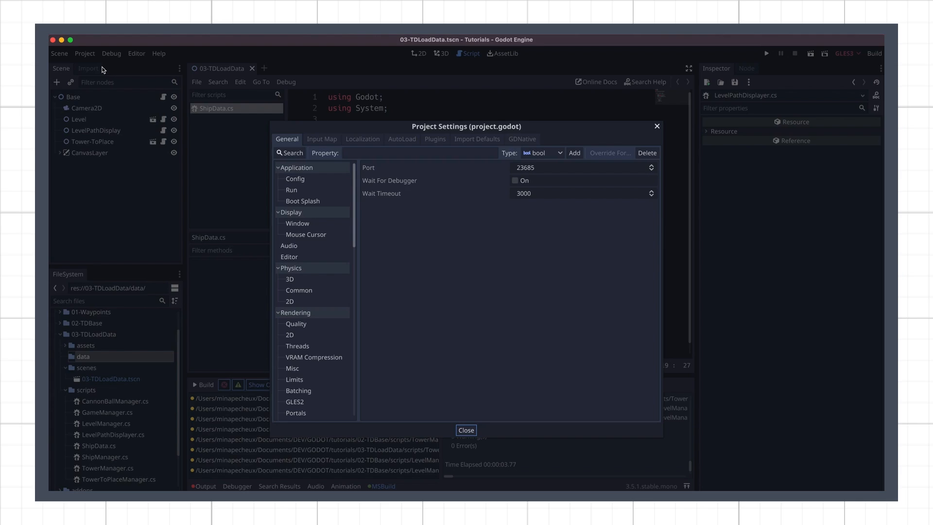
Step: Enable the Mono Custom Resource Registry plugin in Project Settings
click(435, 139)
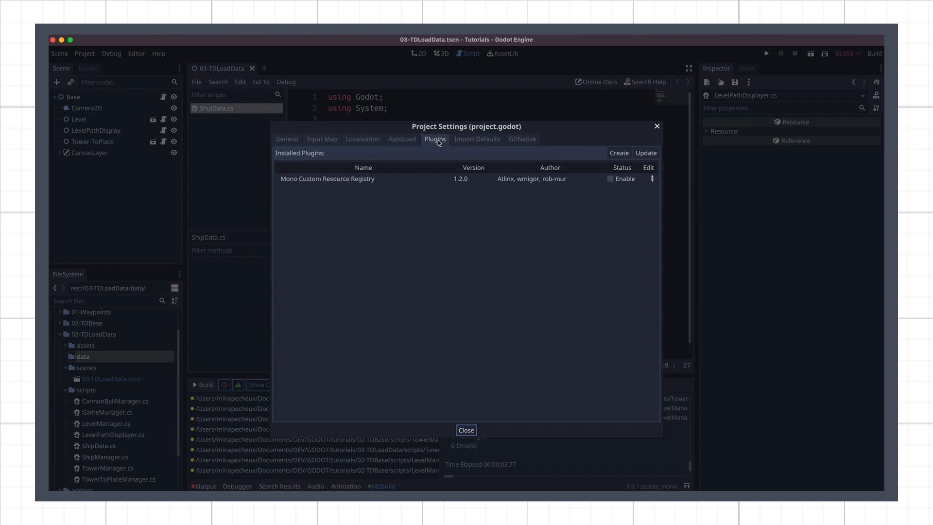
click(610, 178)
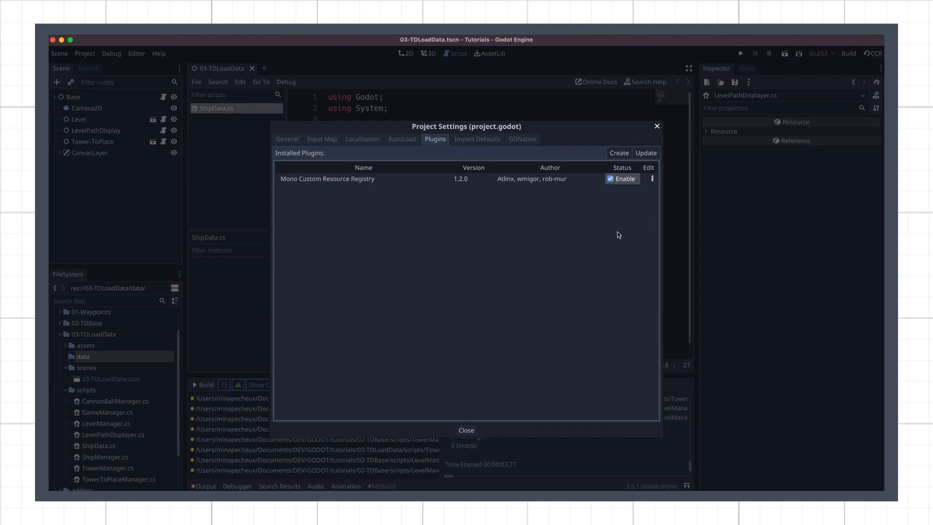
click(466, 430)
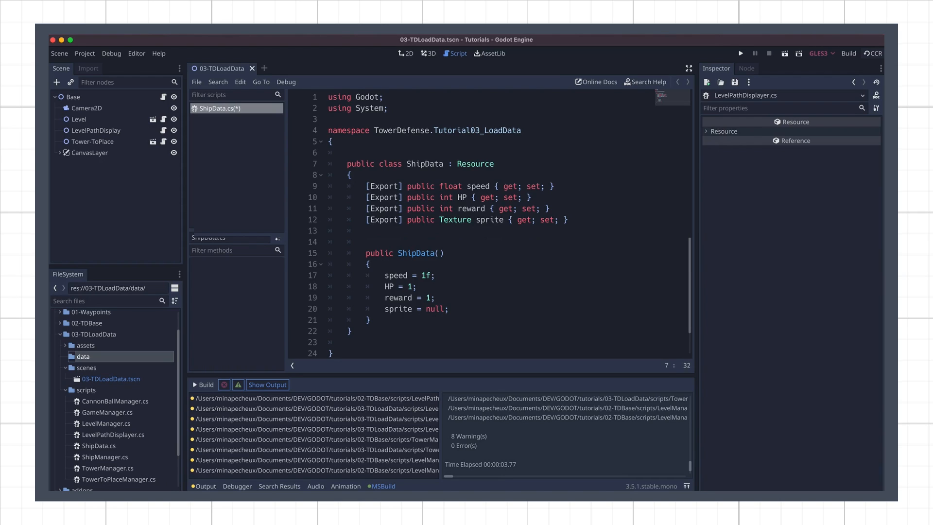
Step: Import MonoCustomResourceRegistry and add [RegisteredType(nameof(ShipData), "", nameof(Resource))] to the class
text(using MonoCustomResourceRegistry;)
text([RegisteredType()
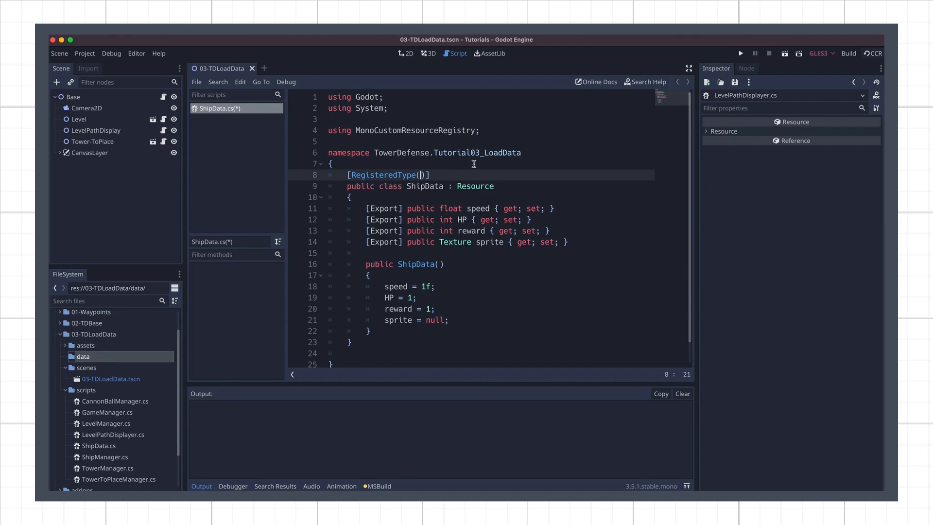
text(name)
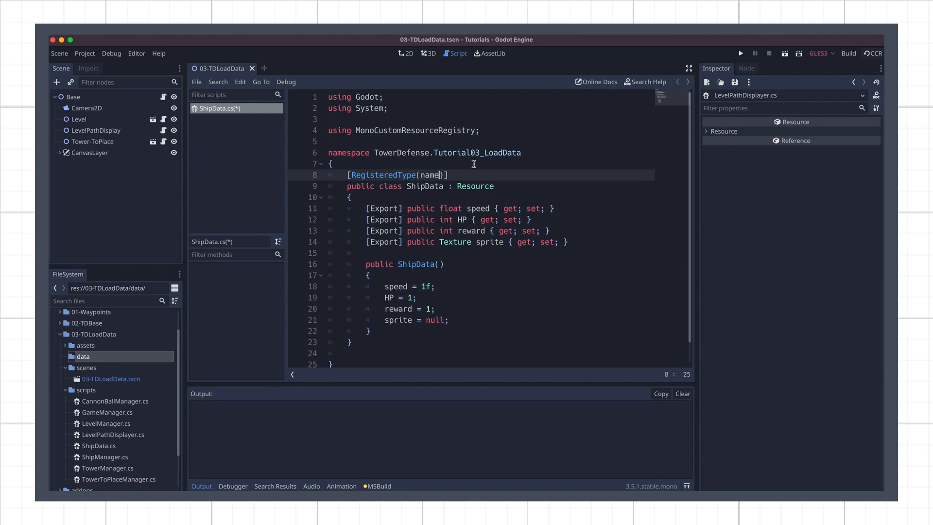
text(eof(ShipData),)
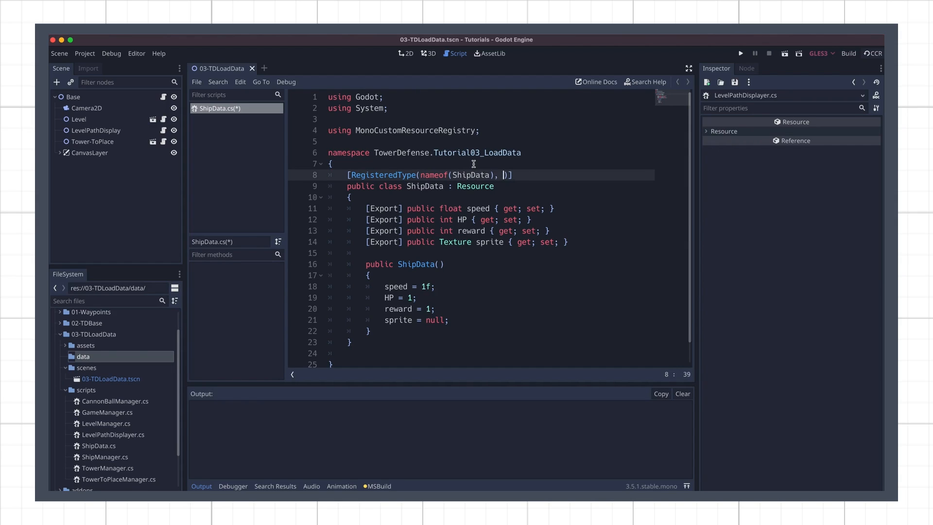
text("",)
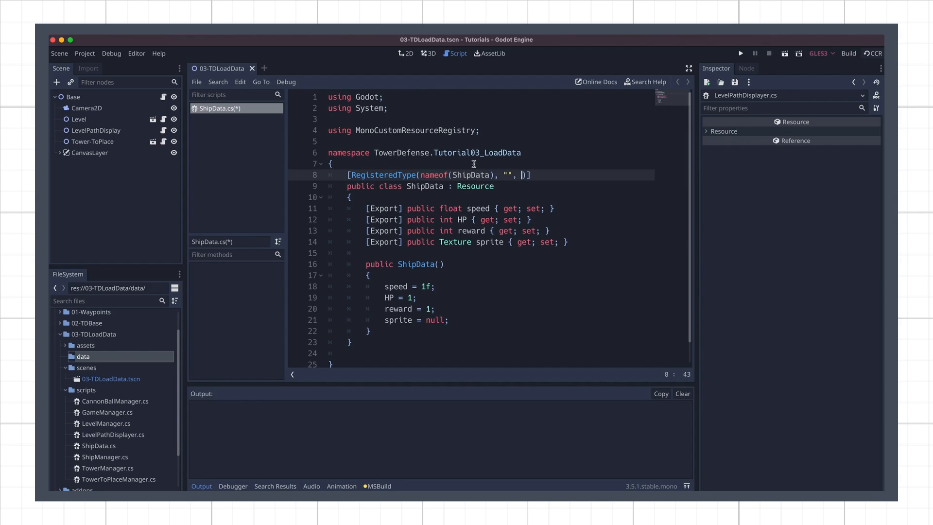
text(nameof(Resource)
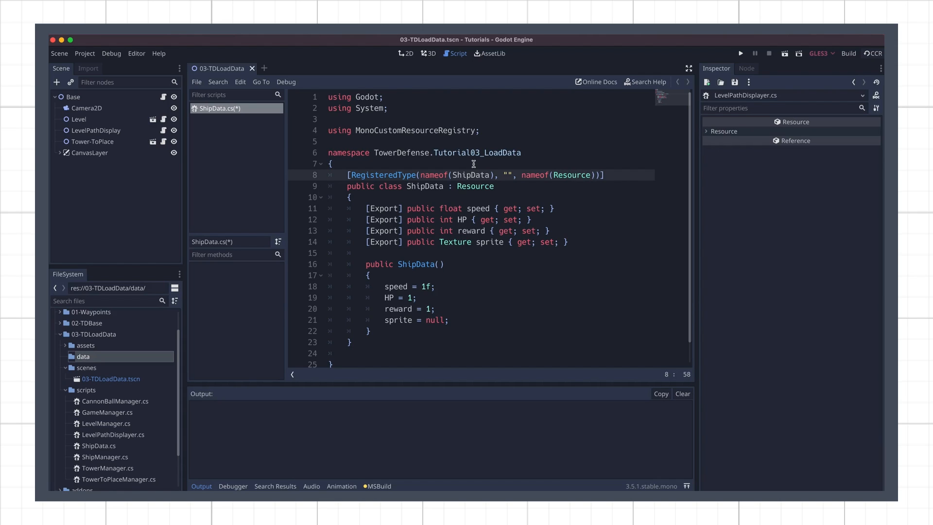
Step: Create a new ShipData resource in the data folder and save it as ship-1.tres
click(211, 398)
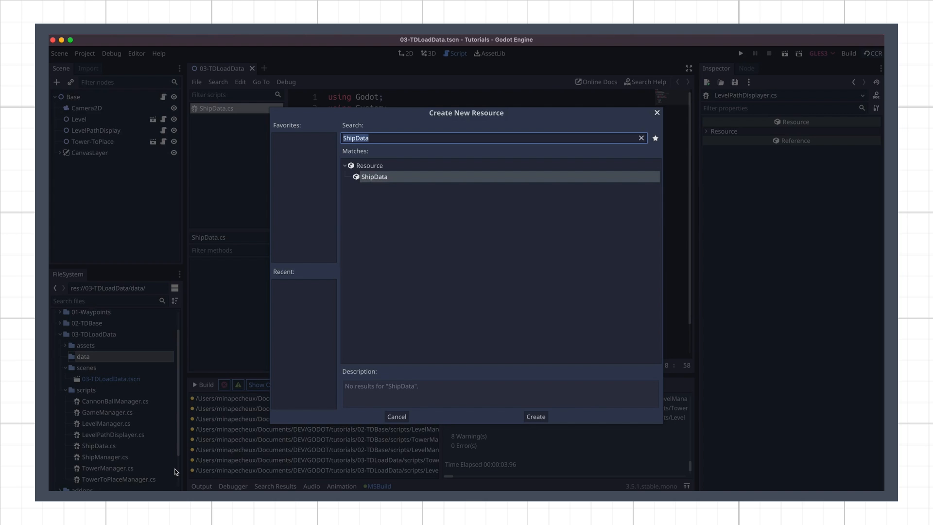
mouse_move(430, 213)
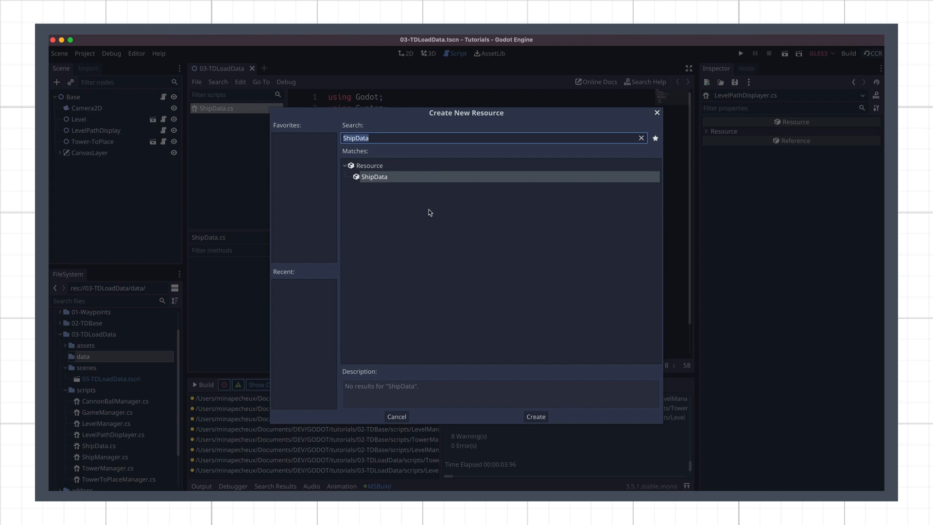
mouse_move(398, 179)
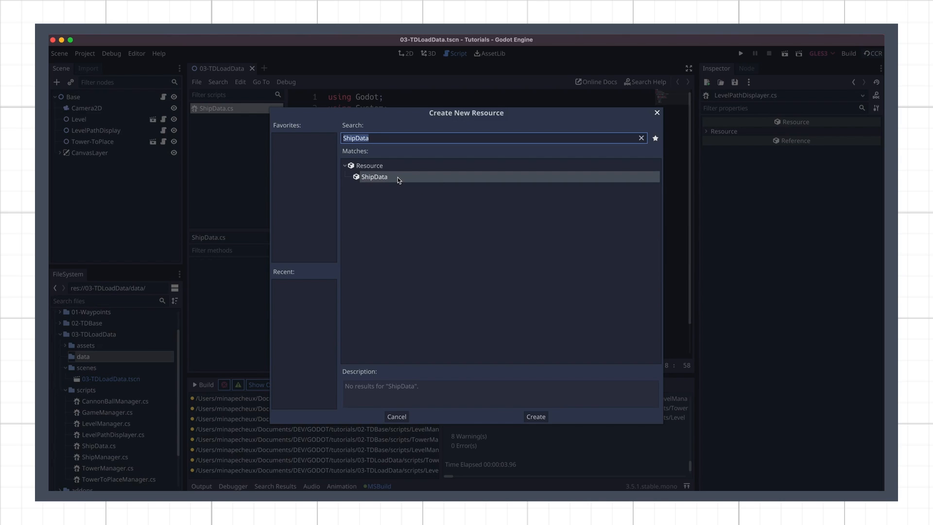
click(535, 416)
text(ship-1.tres)
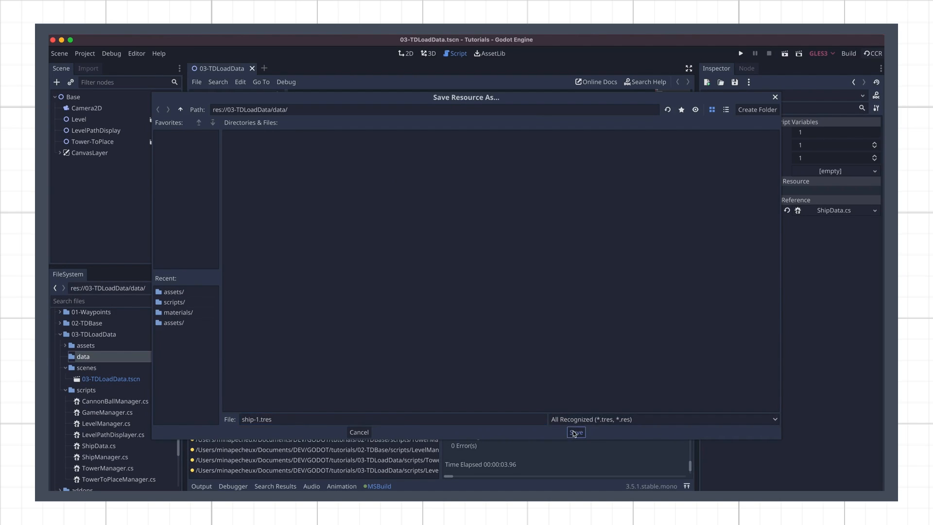
click(576, 432)
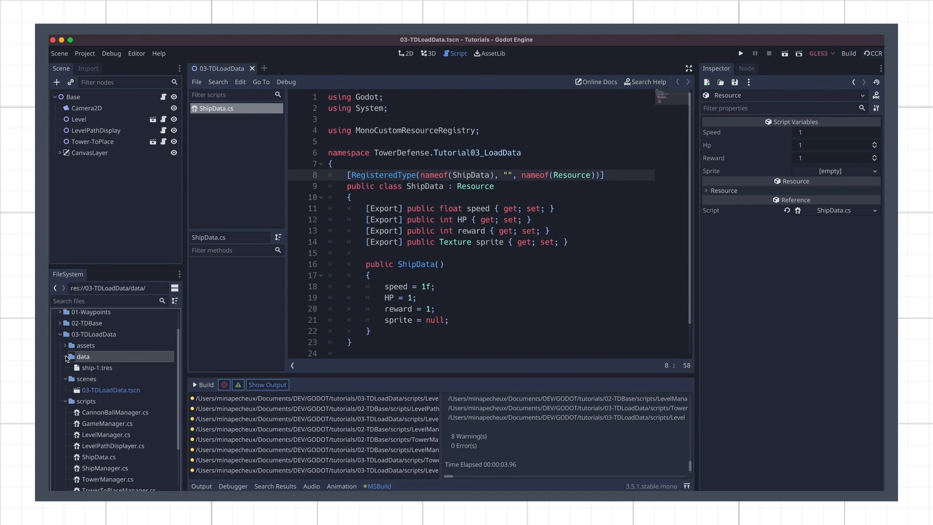
Step: Add ship-2.tres and ship-3.tres ShipData resources alongside ship-1.tres
click(96, 368)
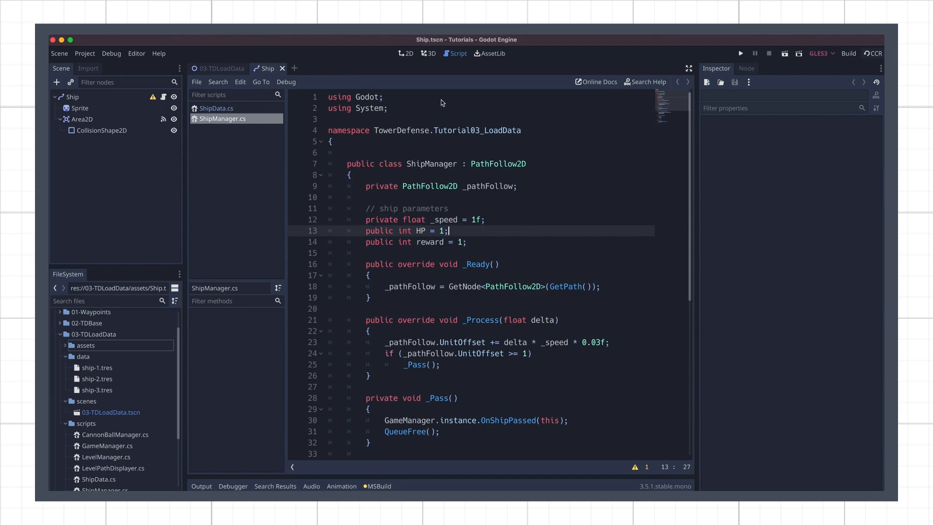
Step: Inspect the ship scene's Sprite node and place a new method after _Ready in ShipManager.cs
click(408, 53)
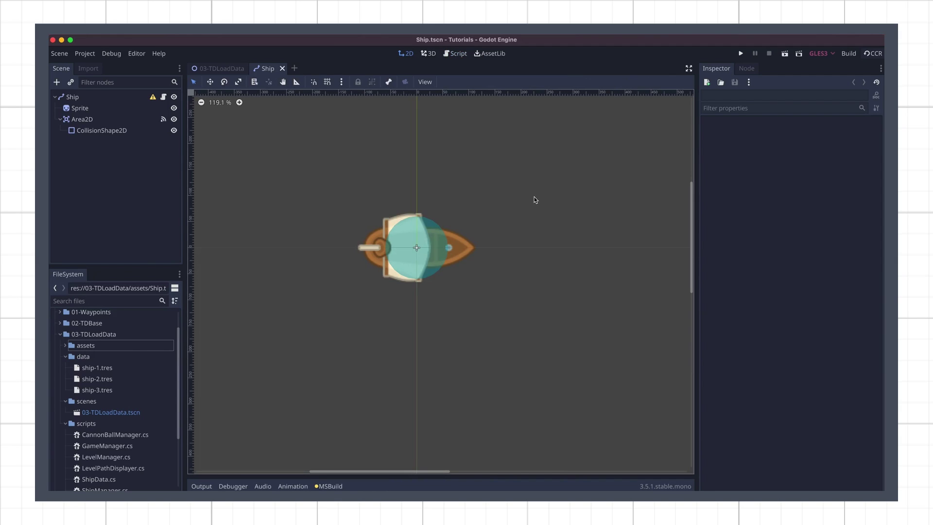
click(458, 53)
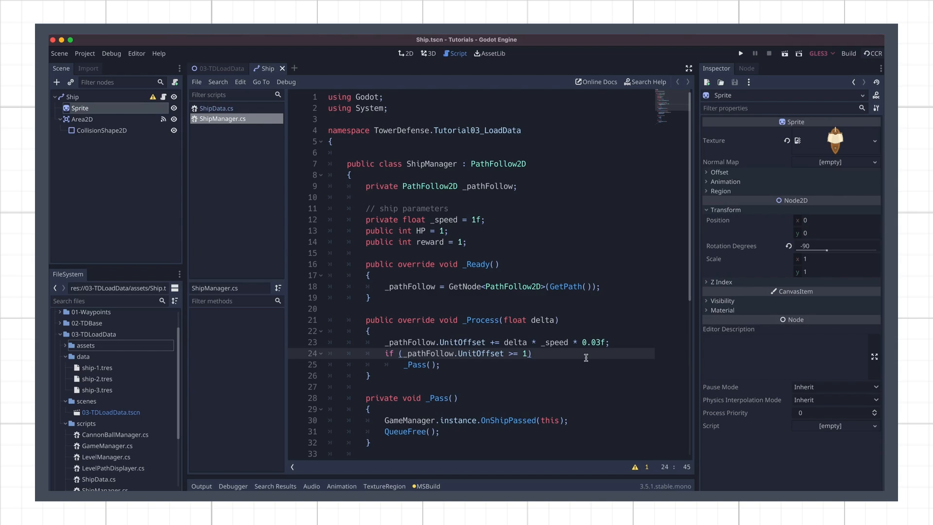
click(522, 131)
text(public void Initialize()
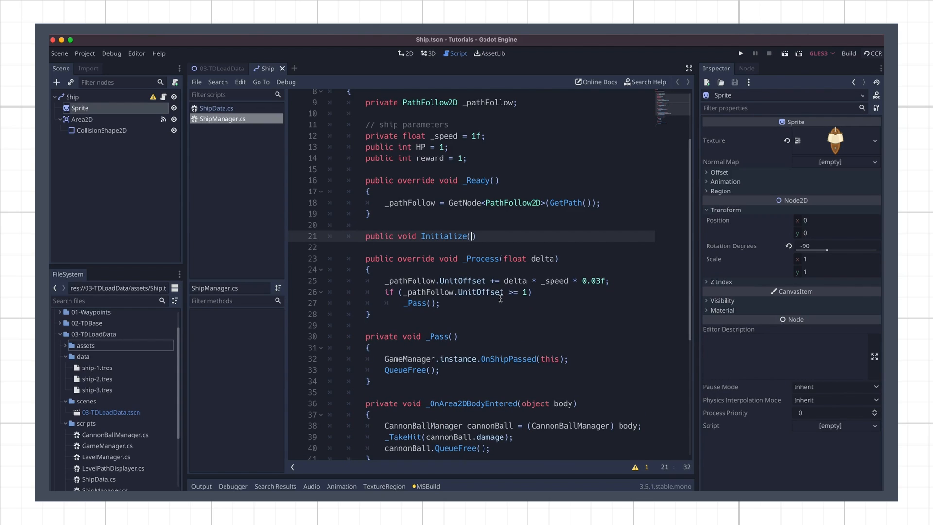
Step: Write Initialize(ShipData data) copying _speed, HP, reward and the Sprite texture from data
text(ShipData data)
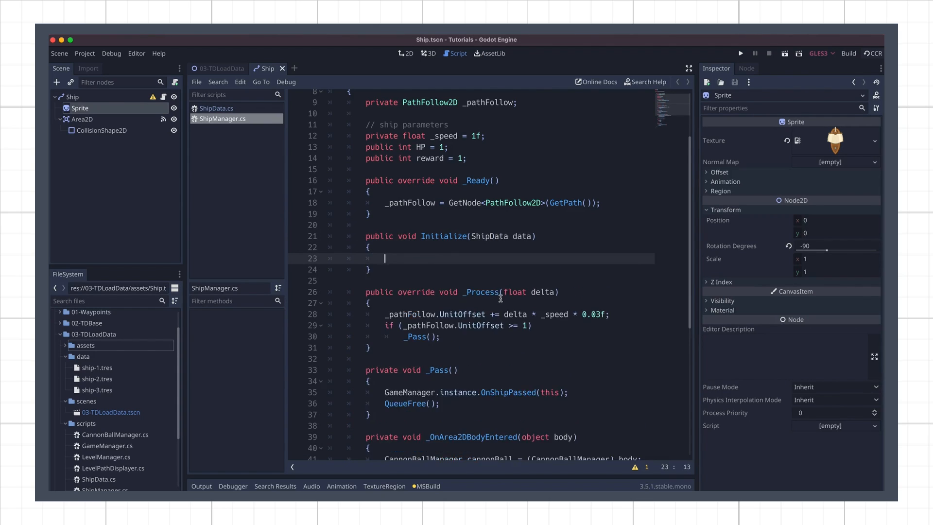
text(_speed = data.speed;)
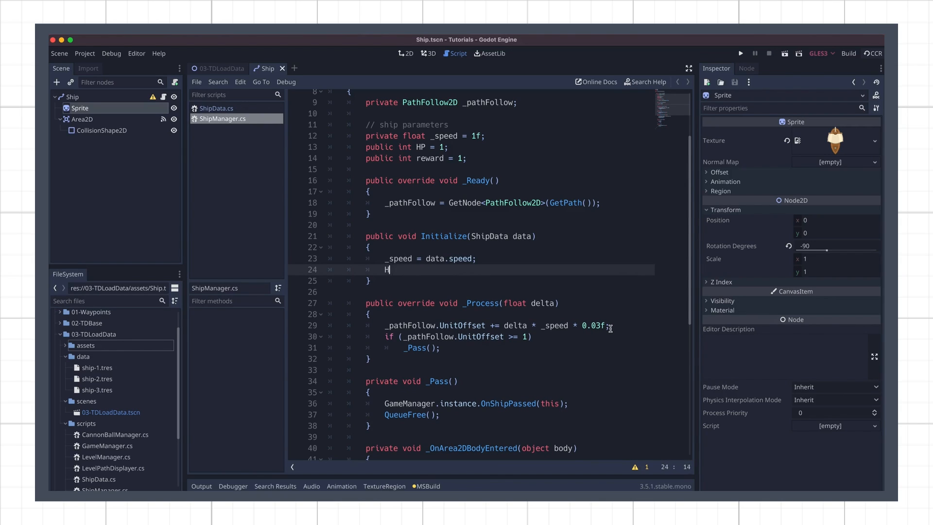
text(P = data.HP;)
text(GetNode<Sprite>("Sprite").Texture = data)
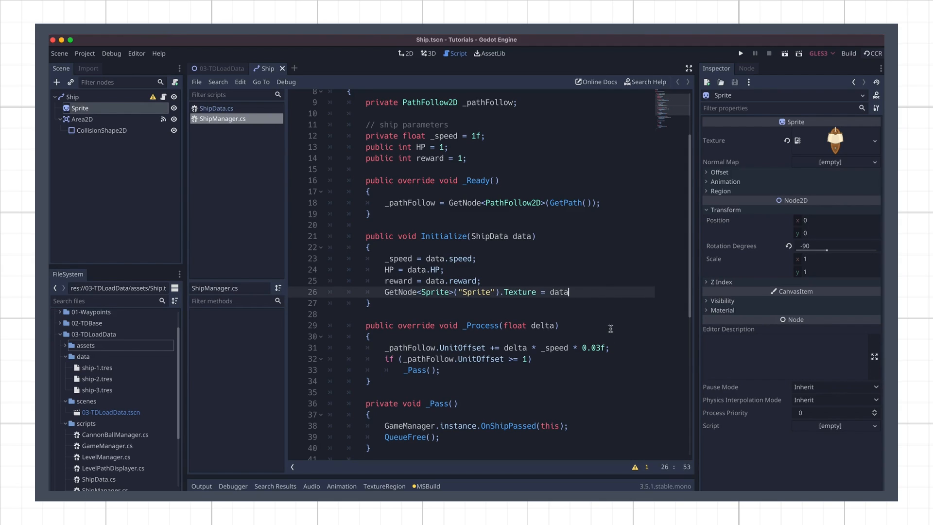
text(.sprite;)
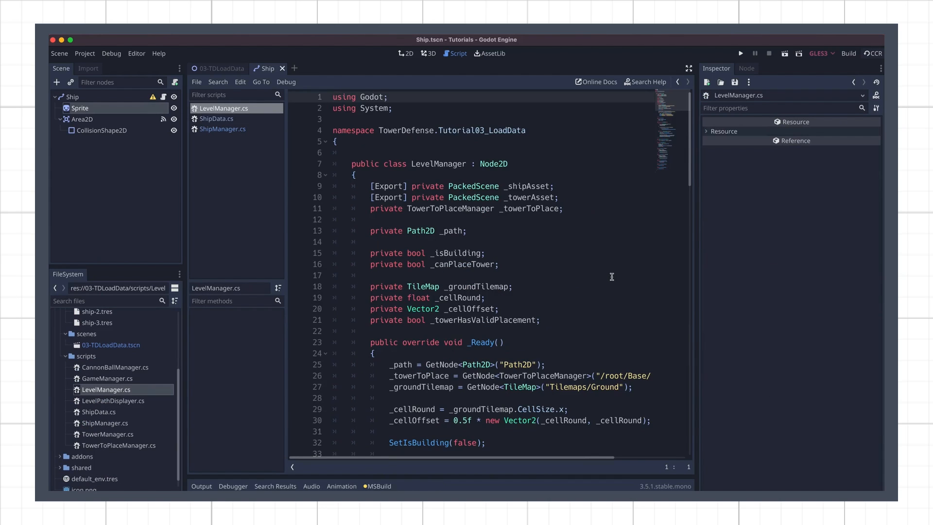
Step: Call ((ShipManager)ship).Initialize(data) after instancing each ship, then go to the 03-TDLoadData scene
scroll(down, 3)
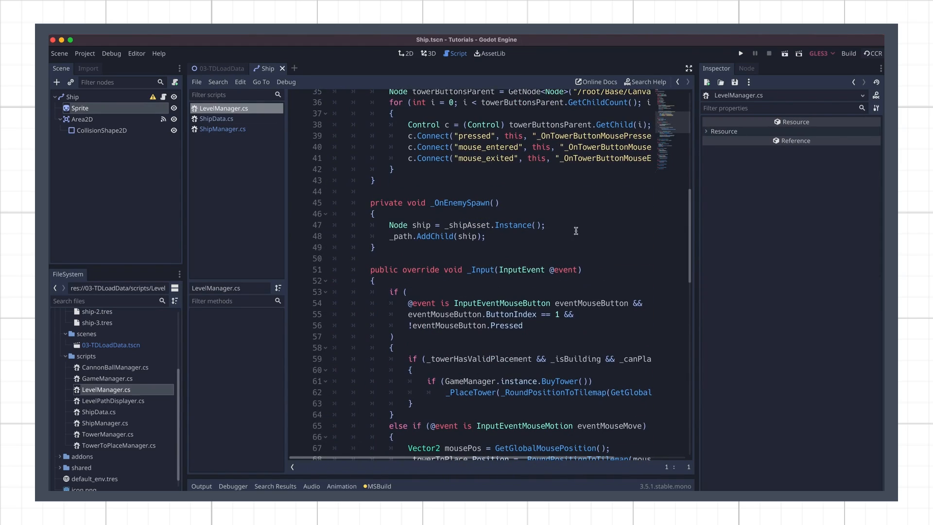
click(576, 230)
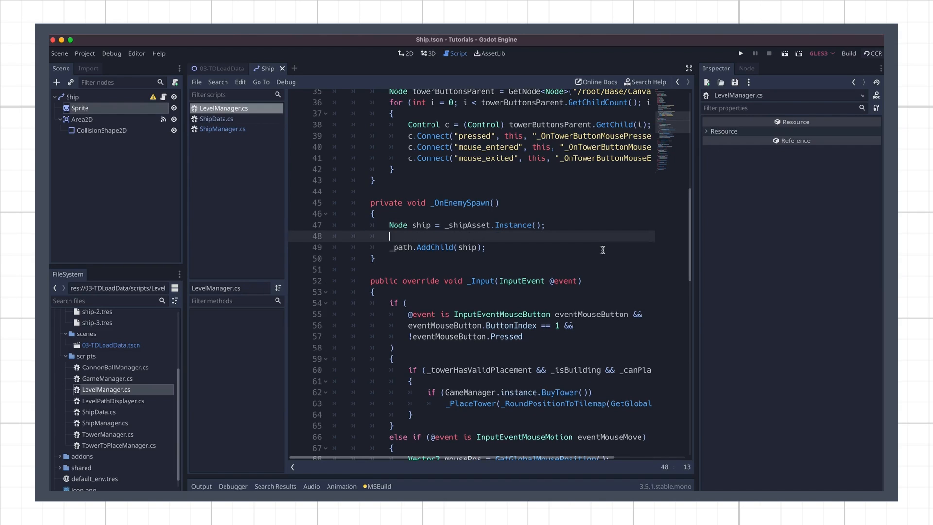
text(((ShipManager)ship))
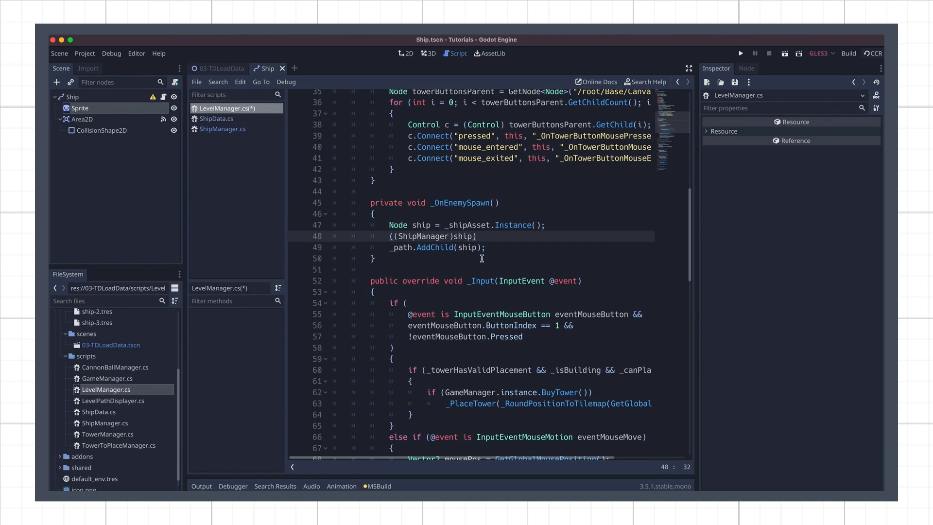
text(.Initialize(data);)
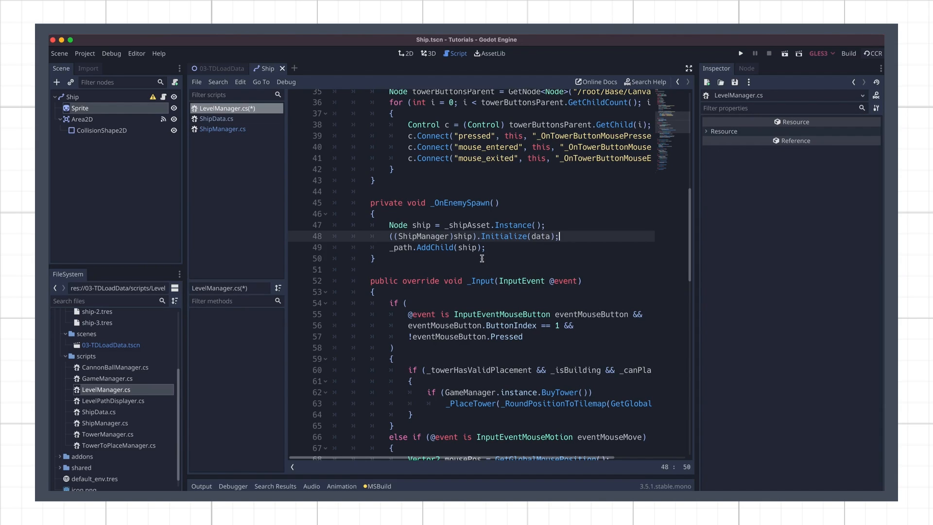
text(Random ran)
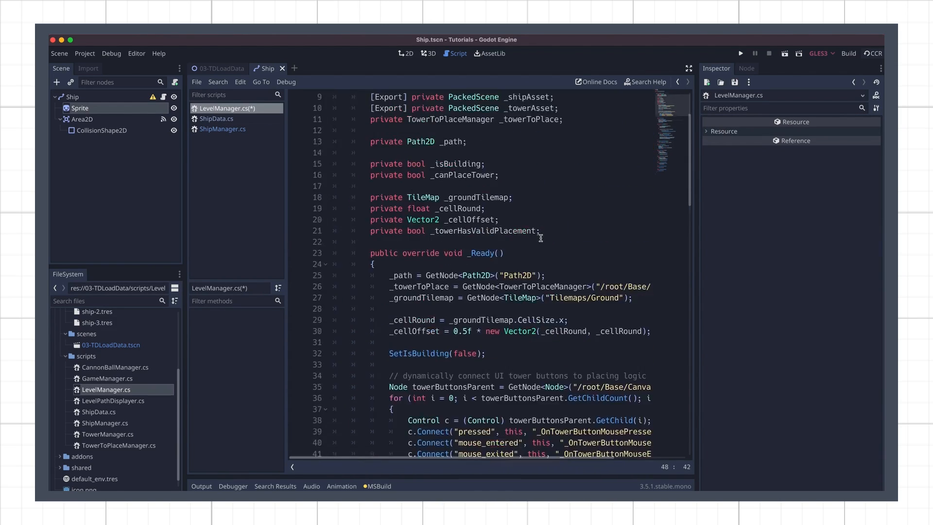
click(204, 384)
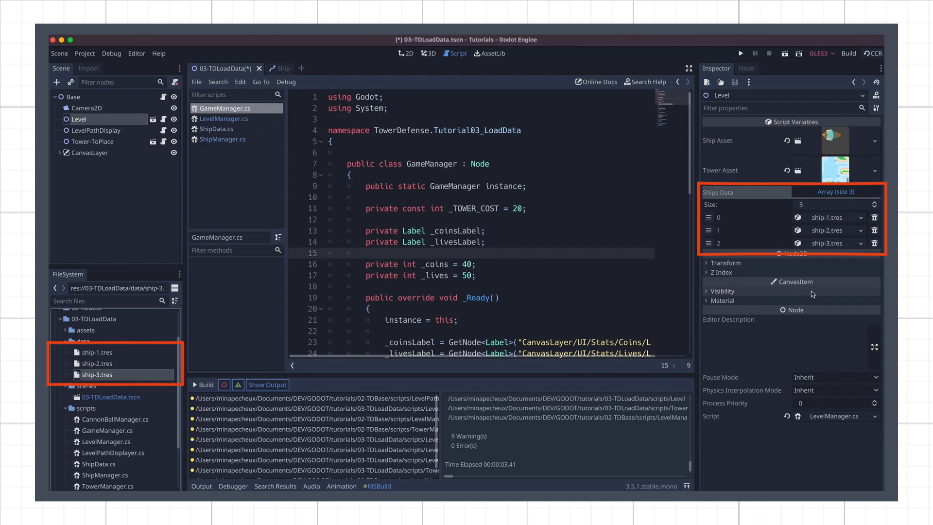
Step: Begin creating a C# TowerData.cs script in the scripts folder
click(740, 54)
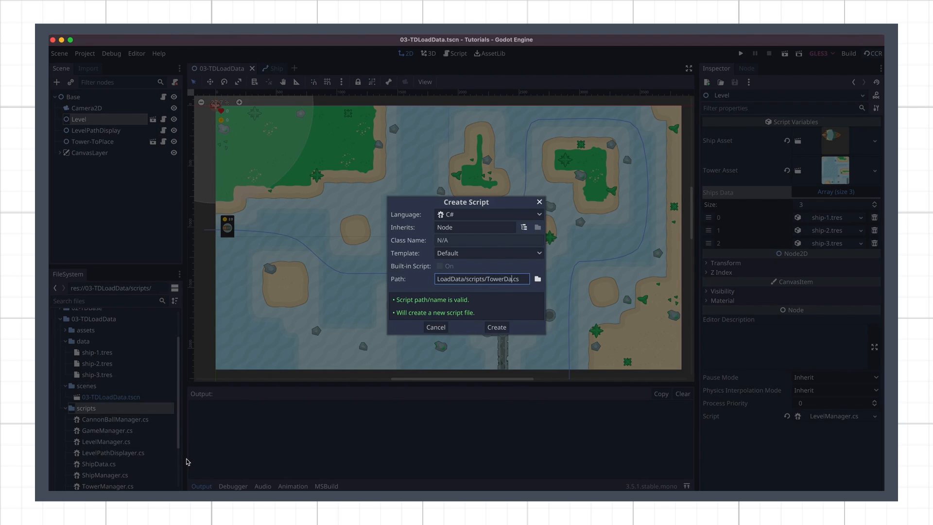
Step: Create TowerData.cs as a registered Resource with exported attackRate and attackDamage properties
click(496, 327)
text([RegisteredT)
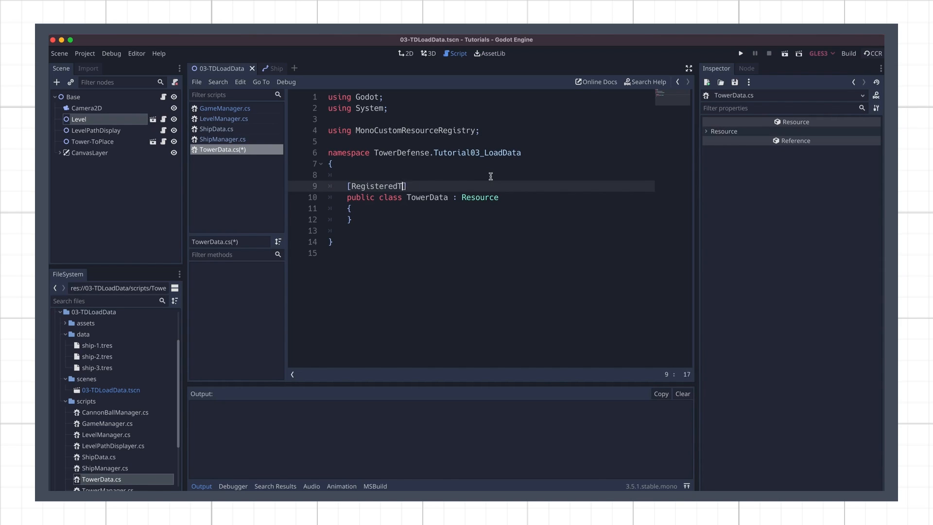
text(ype(nameof(TowerData), "", nameof(Resource))])
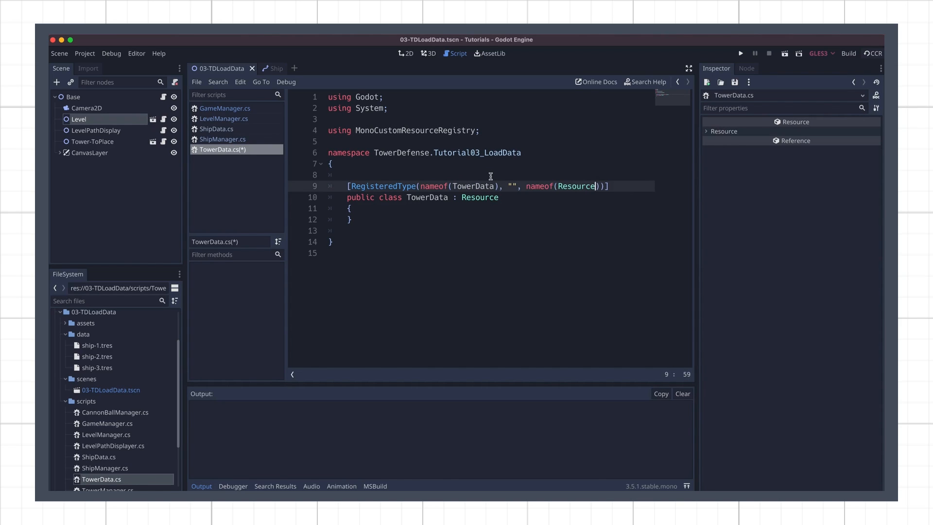
text([Export] public float attackRate { get; set; })
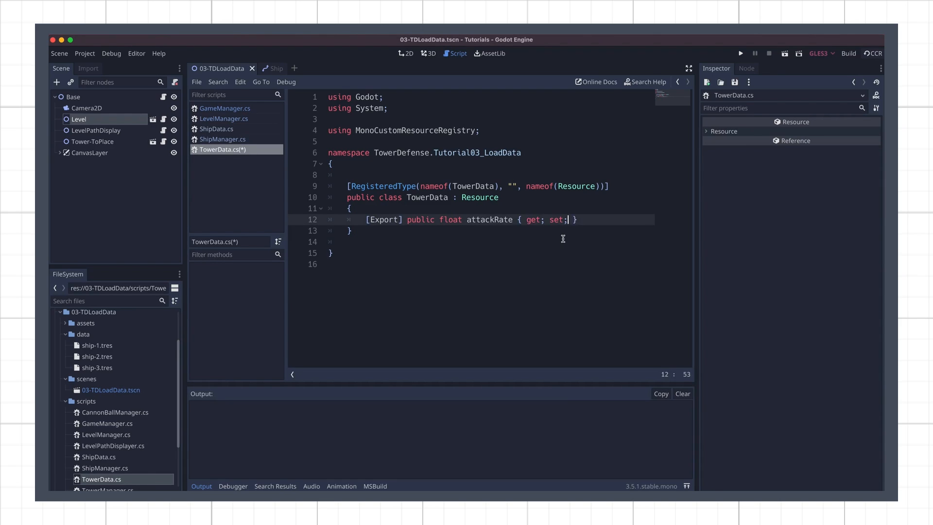
text([Export] public int attackDamage { get; set; })
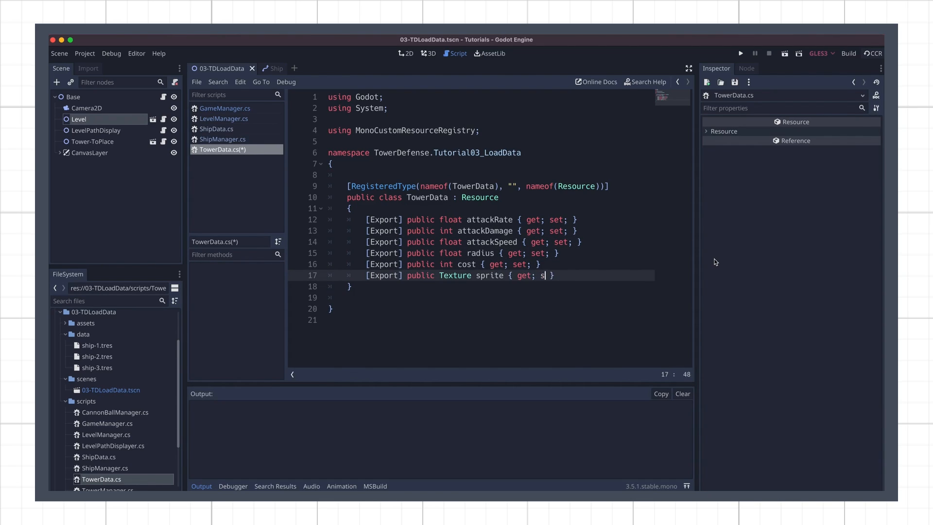
Step: Add the remaining exported radius, cost and sprite properties and a constructor with default values
text(et;)
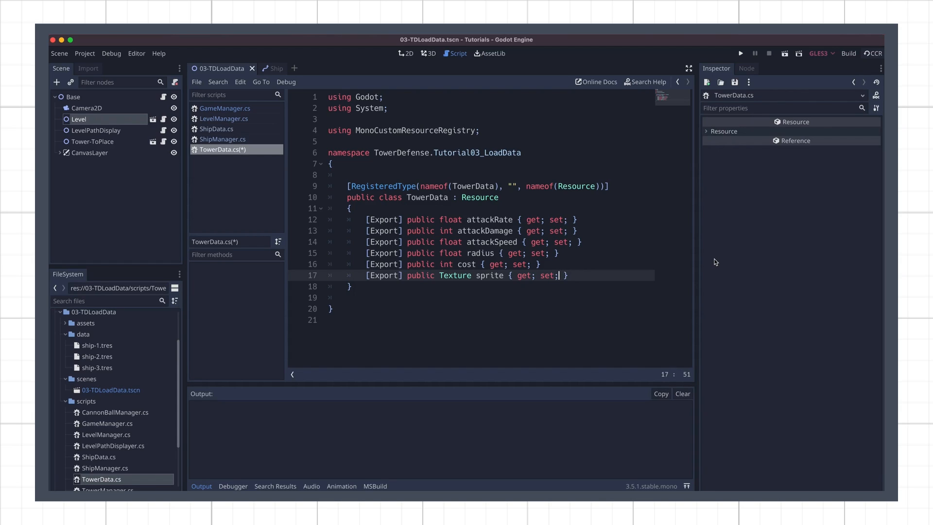
text(public TowerData()
text(attackSpeed = 0.25)
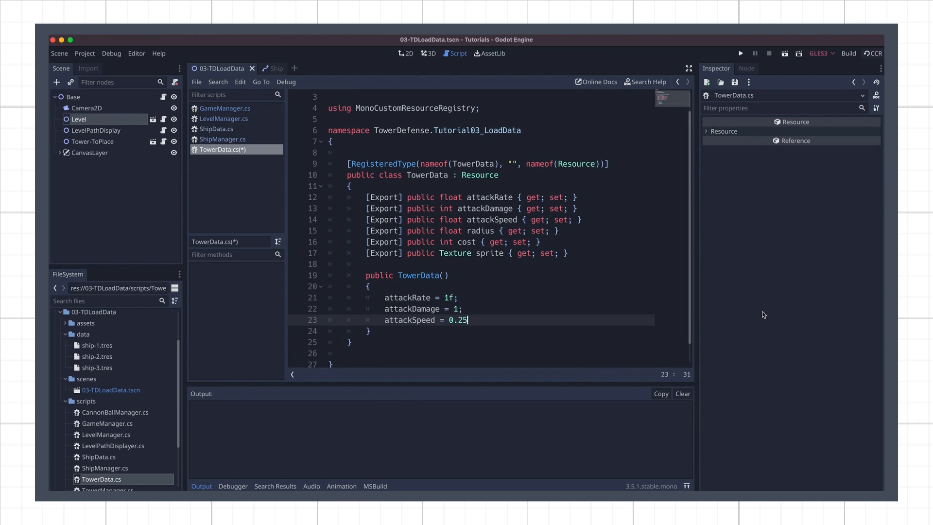
text(f;)
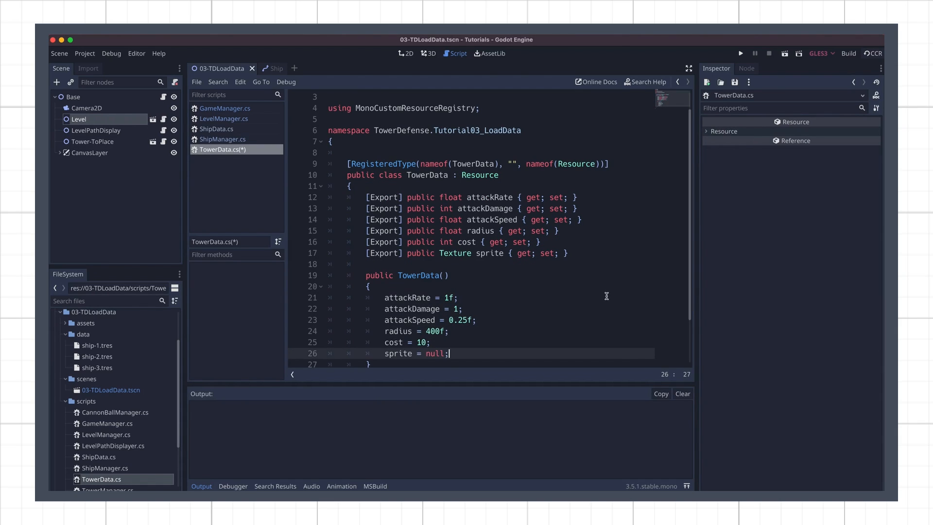
scroll(down, 3)
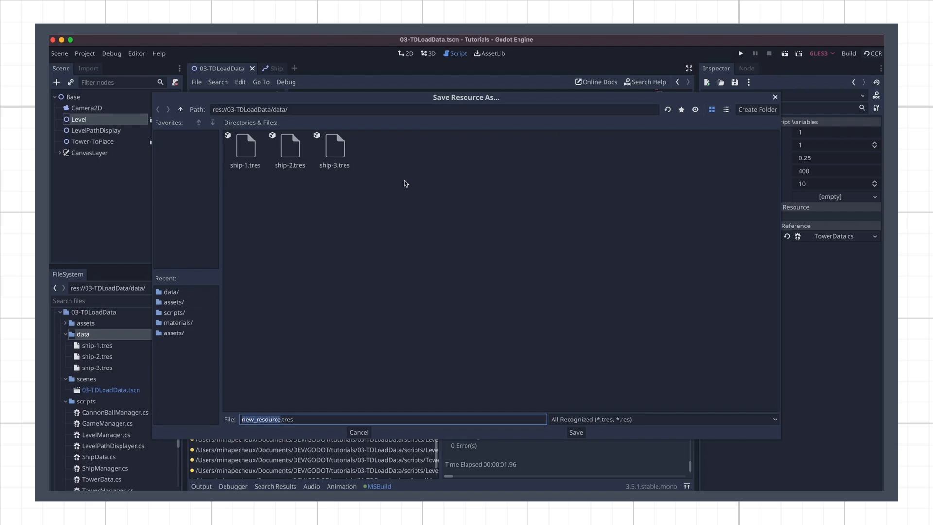
Step: Save tower-1.tres with the base tower sprite and duplicate it as tower-2.tres
click(576, 432)
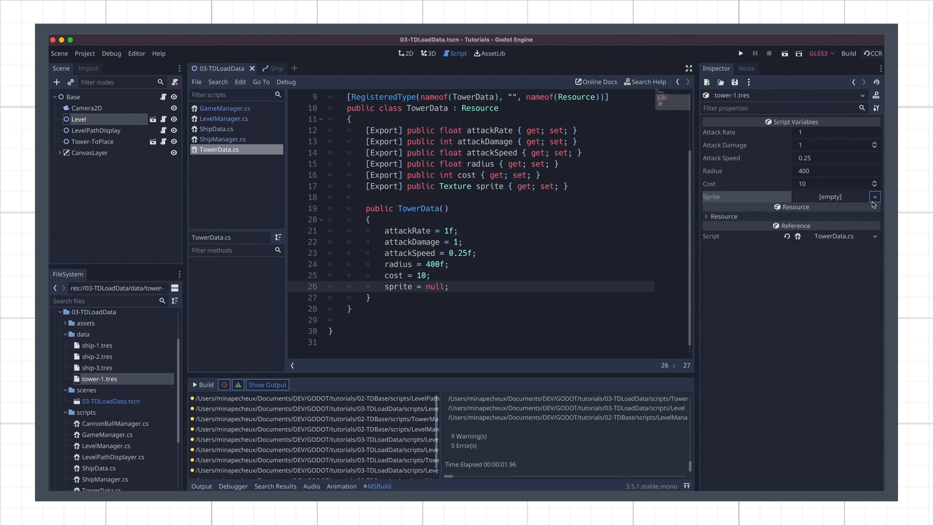
click(874, 197)
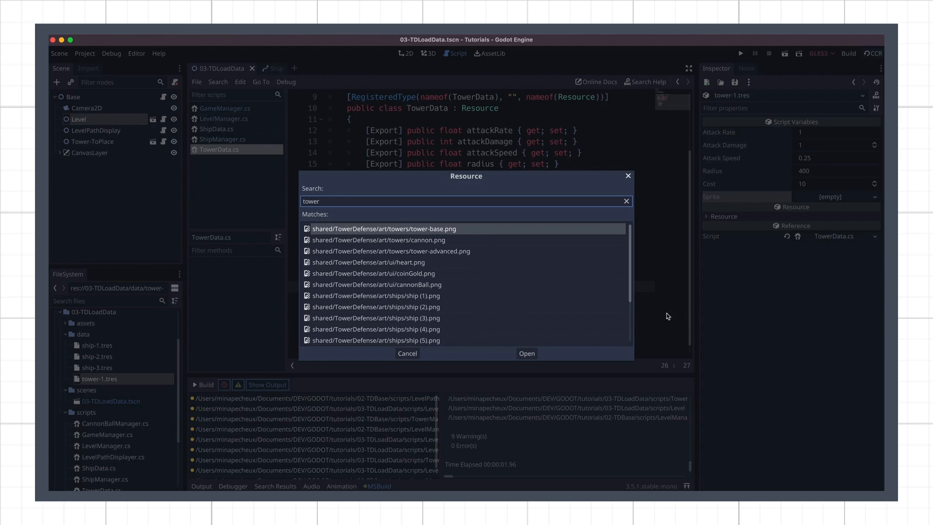
click(384, 229)
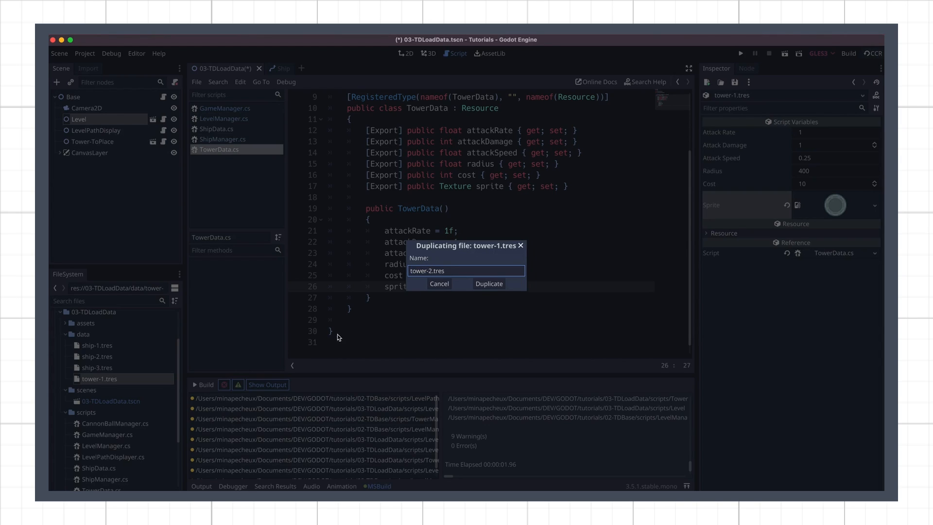
click(488, 283)
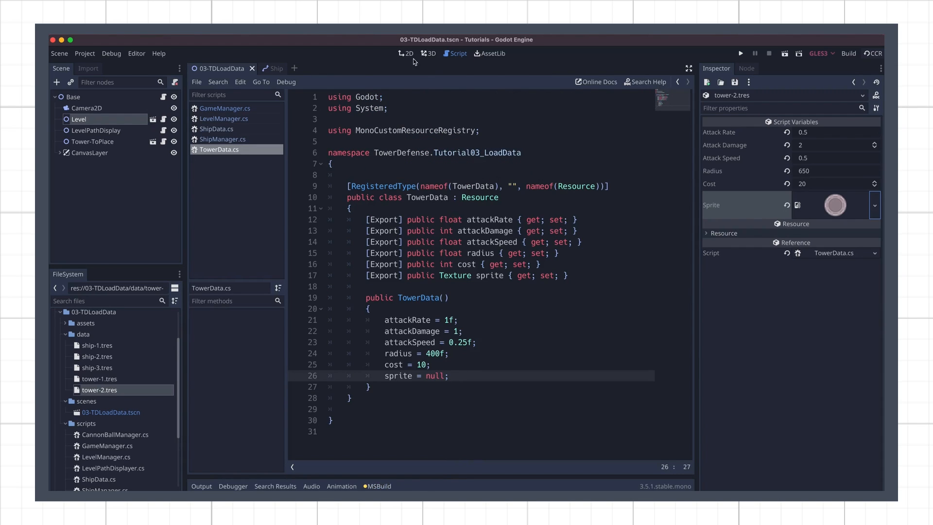
Step: In the 2D level view, expand the UI nodes and select ButtonTower for deletion
click(407, 54)
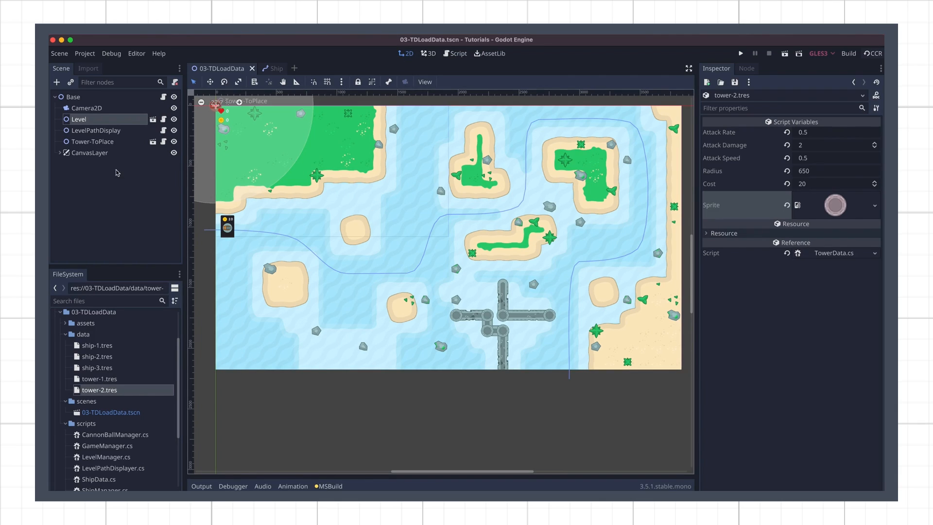
click(60, 152)
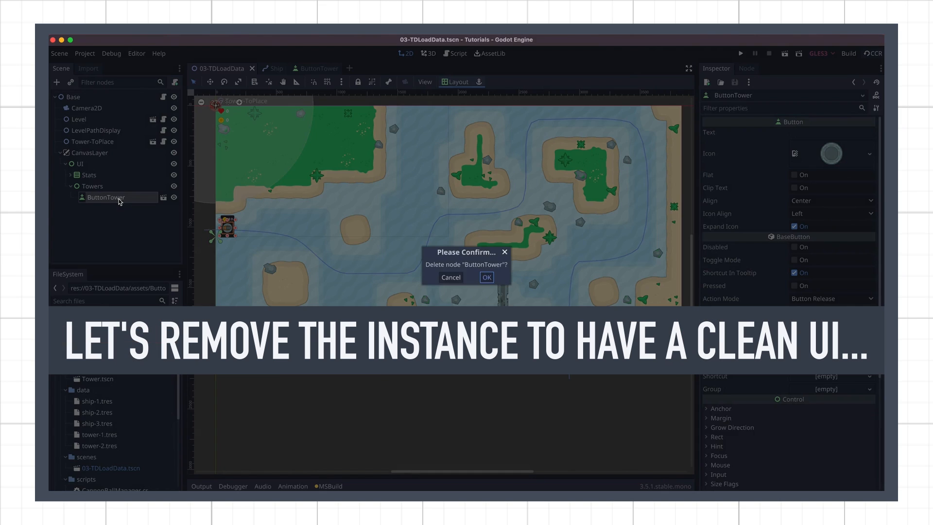
Step: Delete ButtonTower, then export TowerData[] _towersData and PackedScene _towerButtonAsset in LevelManager.cs
click(487, 277)
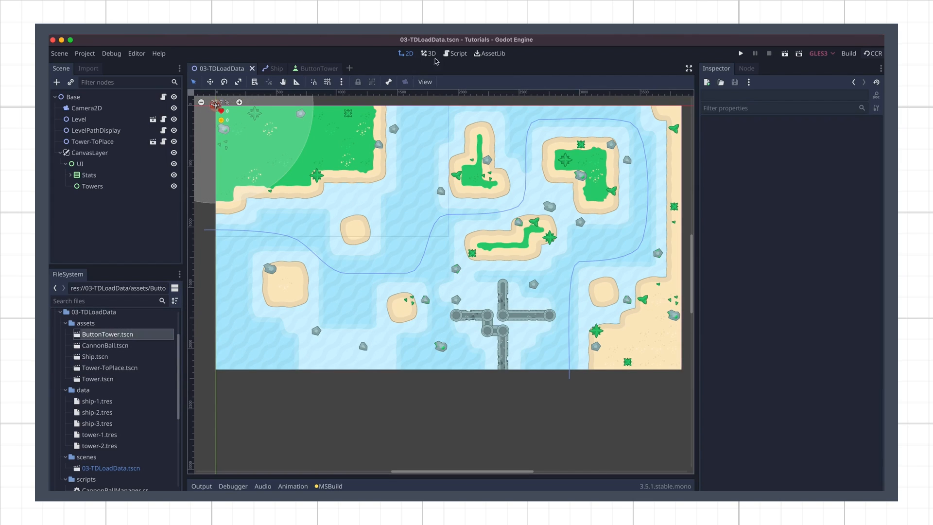
click(458, 53)
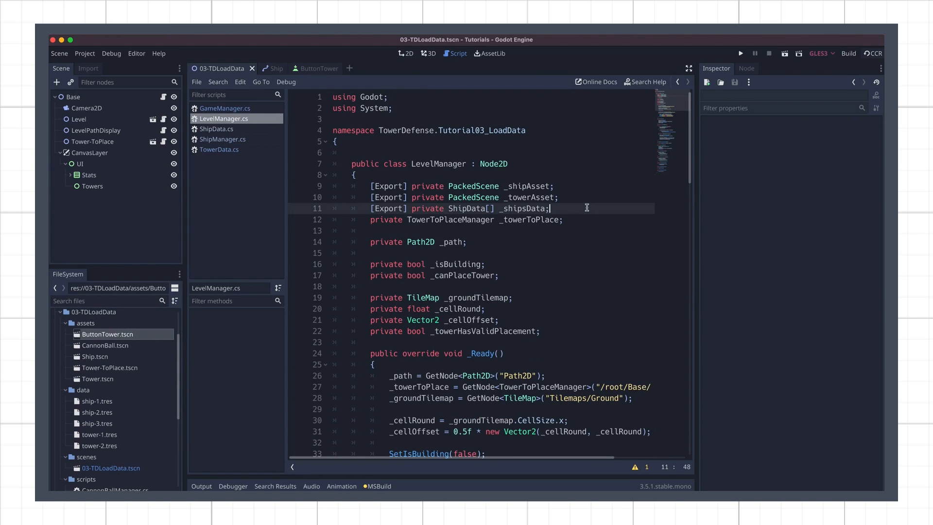
text([Export] private TowerData[] _towersData;)
text([Export] private Pack)
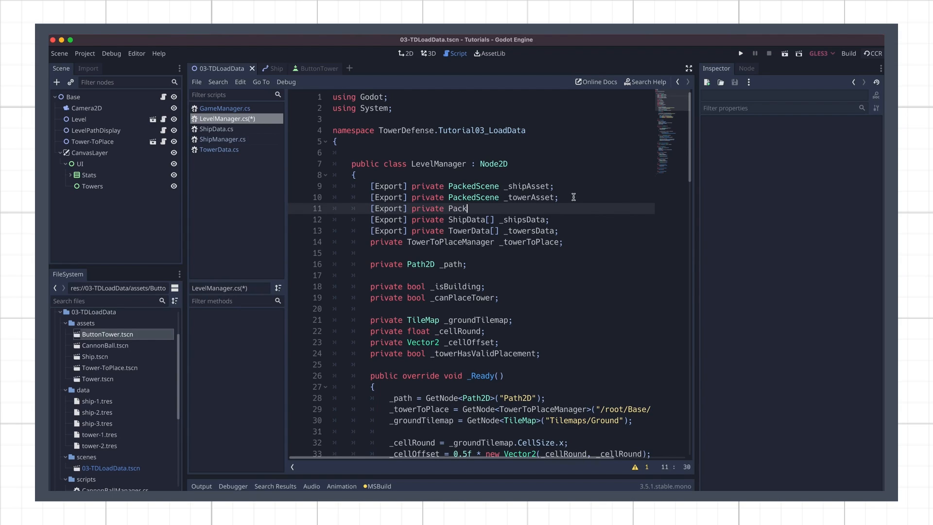
text(edScene _towerButtonAsset;)
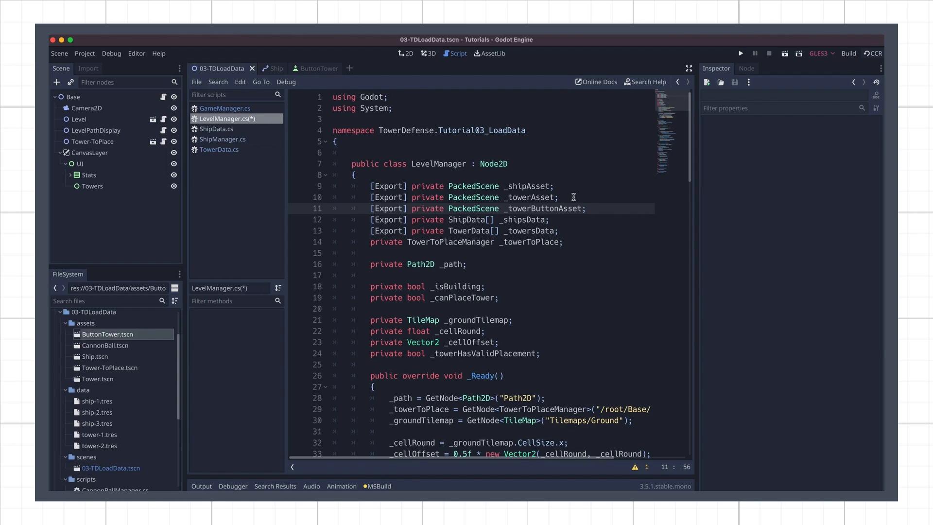
scroll(down, 3)
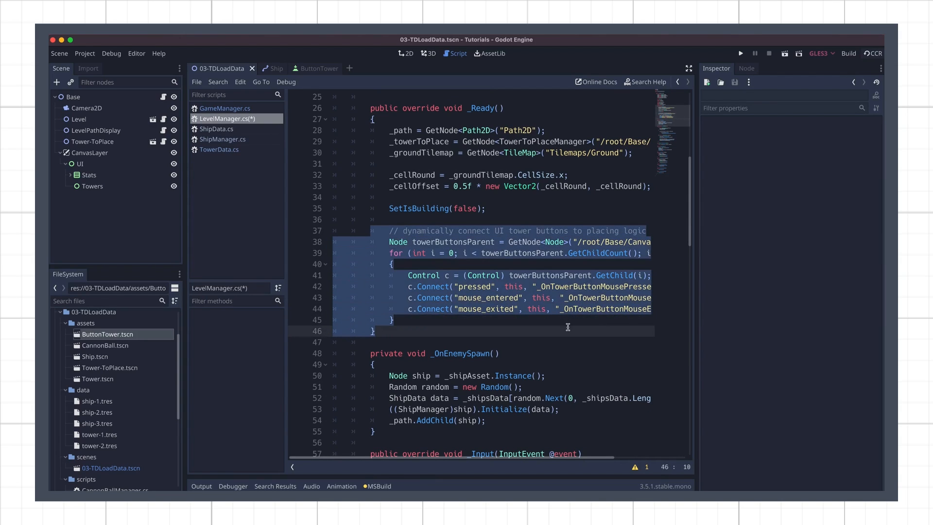
Step: Instance a tower button per tower data into towerButtonsParent, then assign tower-1 and tower-2 on the Level node
click(648, 332)
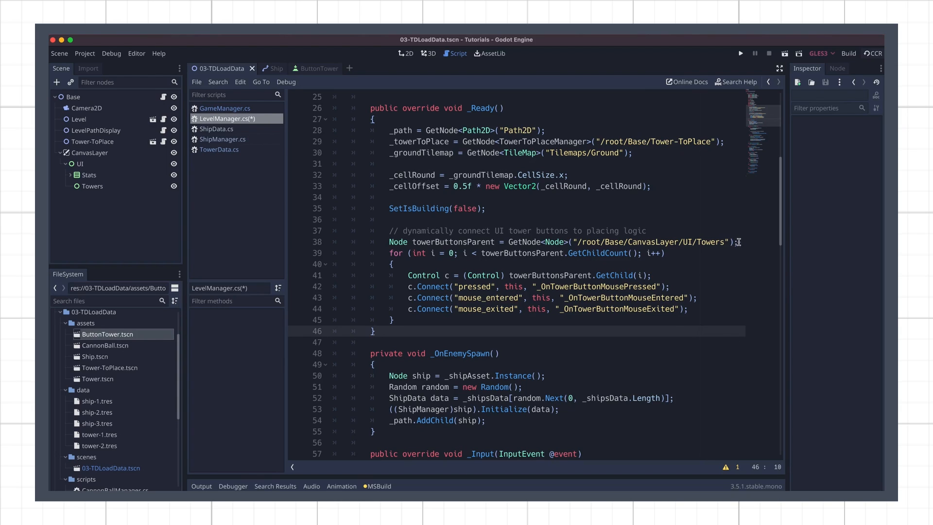
text(towerButto)
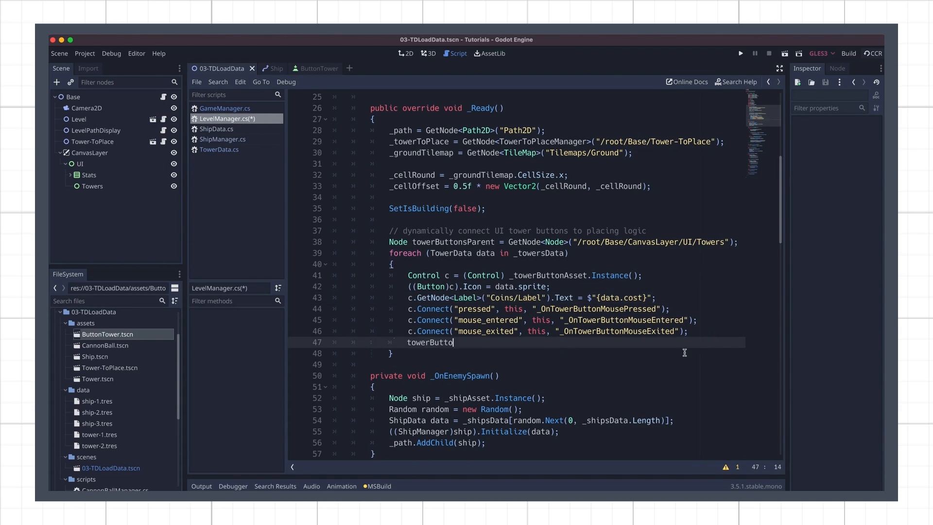
text(nsParent.AddChild(c);)
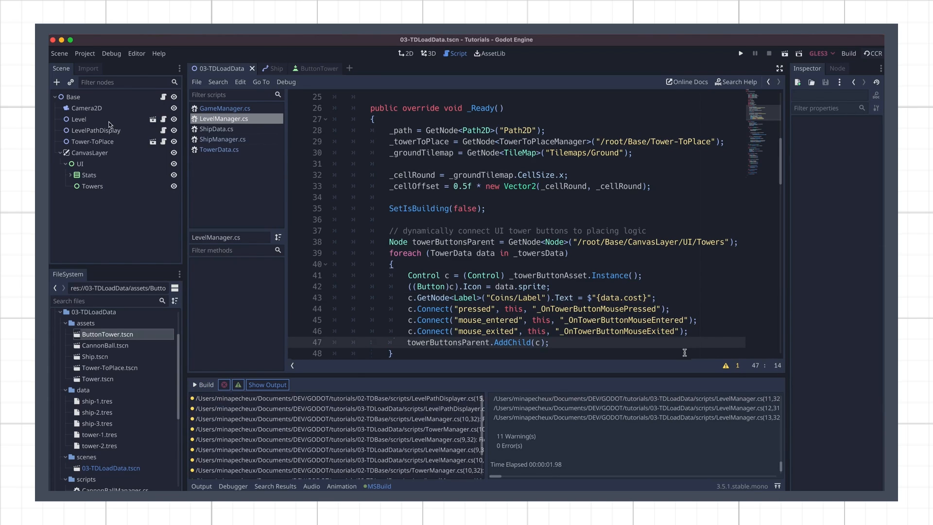
click(78, 119)
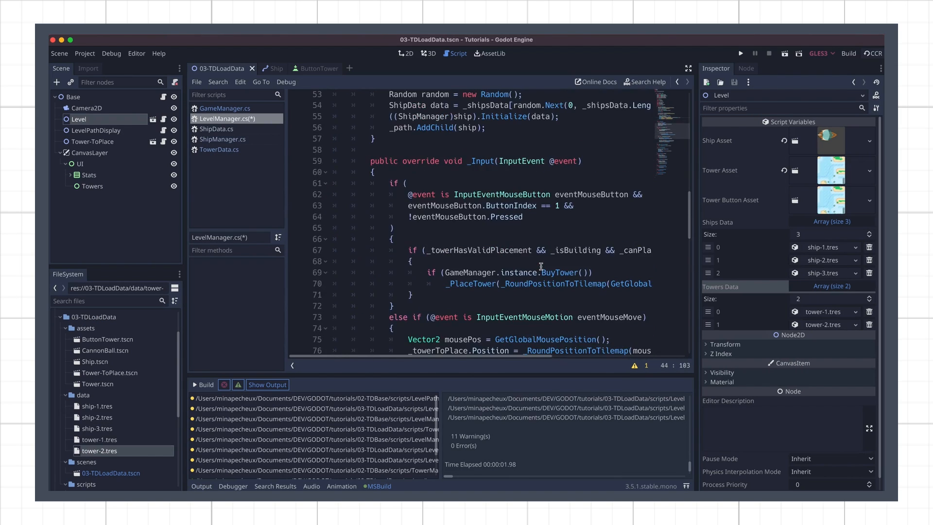
Step: Give _OnTowerButtonMousePressed a TowerData parameter, check data.cost and call SetTowerData(data)
scroll(down, 3)
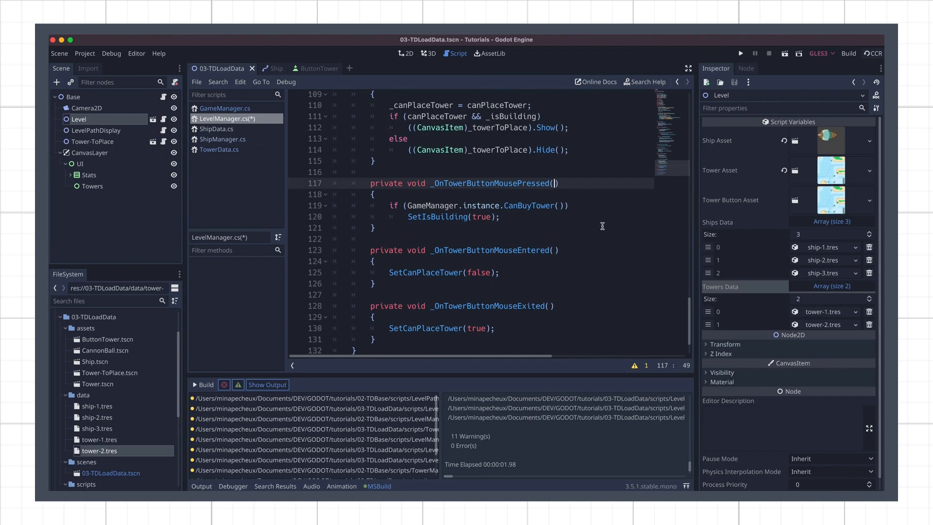
text(TowerData data)
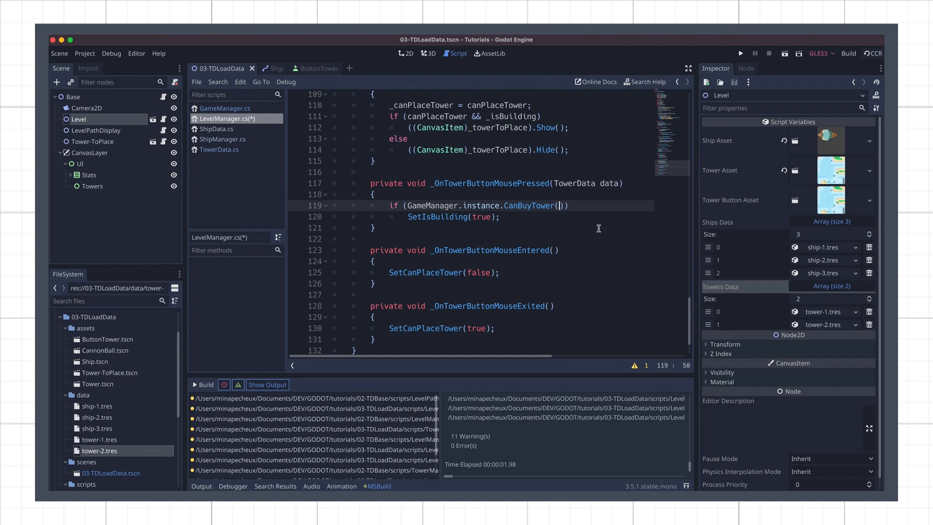
text(data.cost)
text({)
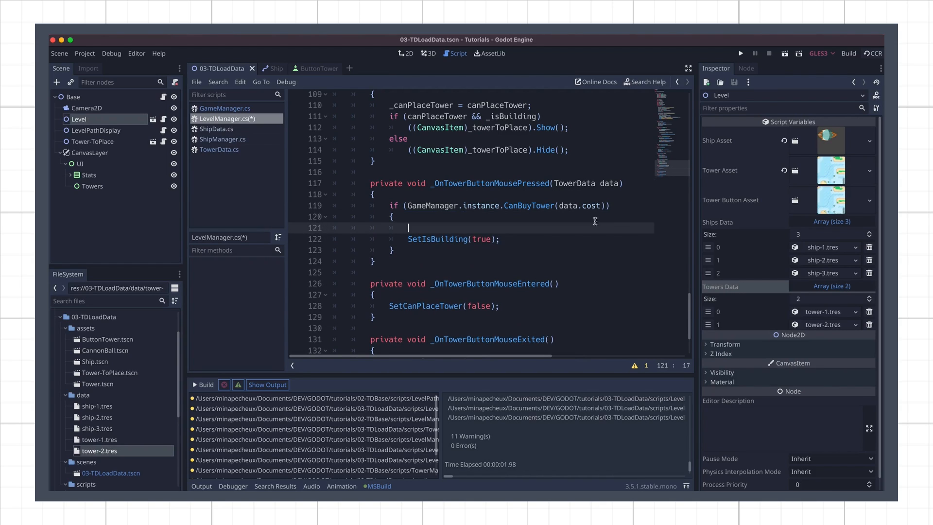
text(_towerToPlace.SetTowerData()
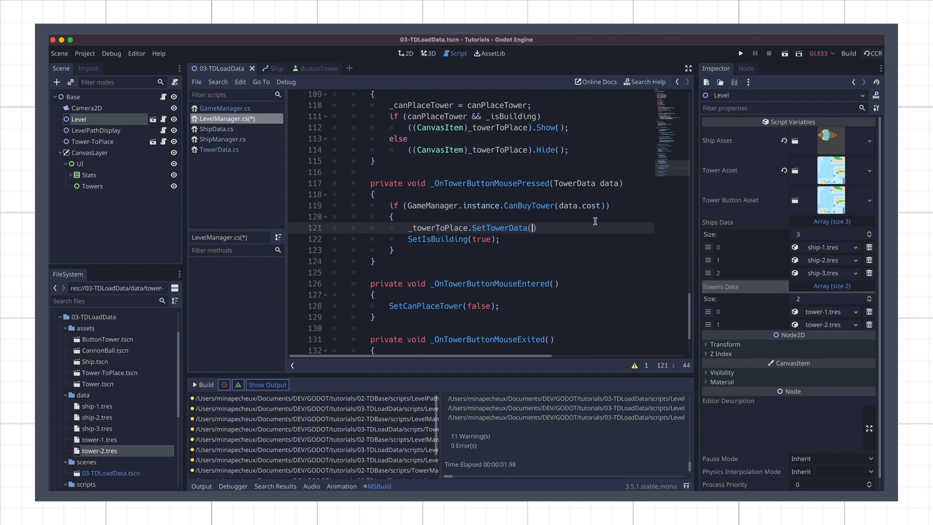
text(data)
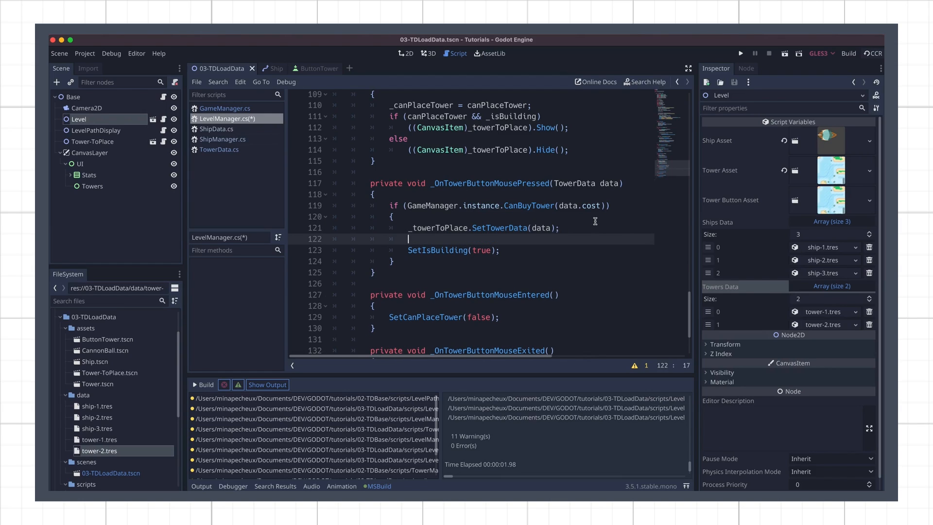
Step: Store the pressed tower's data in a new private TowerData _towerToPlaceData field
text(_towerToPlaceData =)
text(pri)
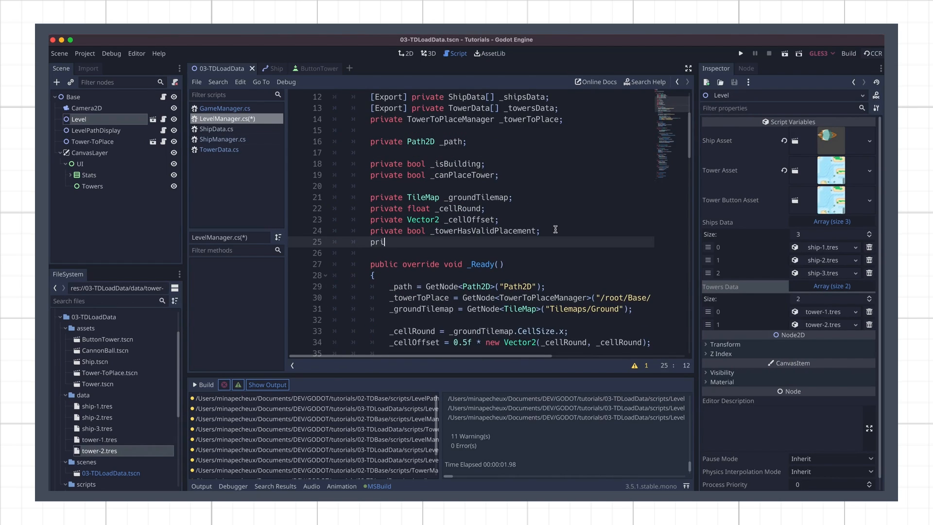
text(vate TowerData _towerToPlaceData;)
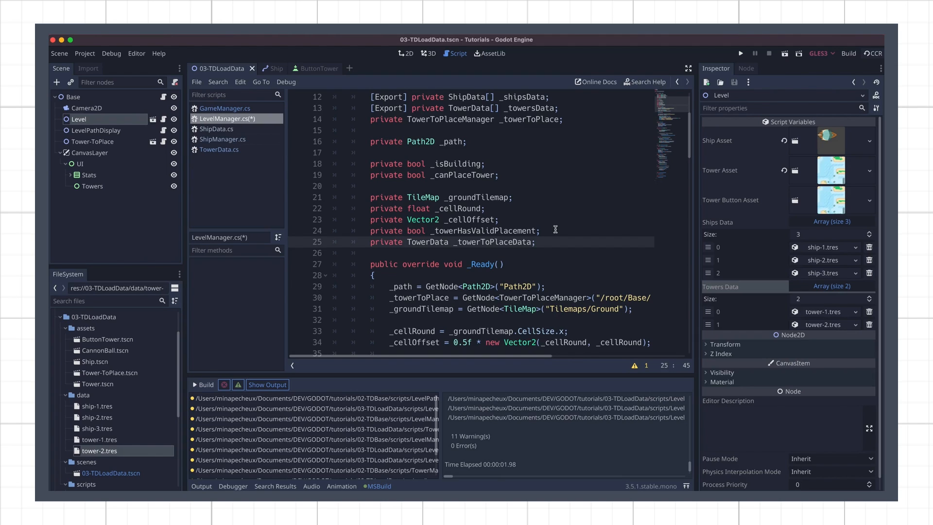
Step: Add an int cost parameter to GameManager's CanBuyTower method
click(225, 107)
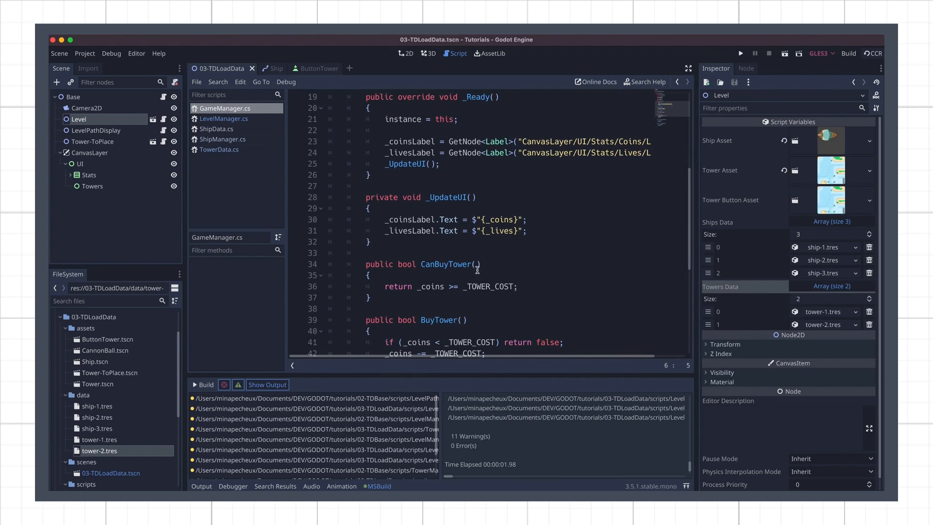
text(int", c);)
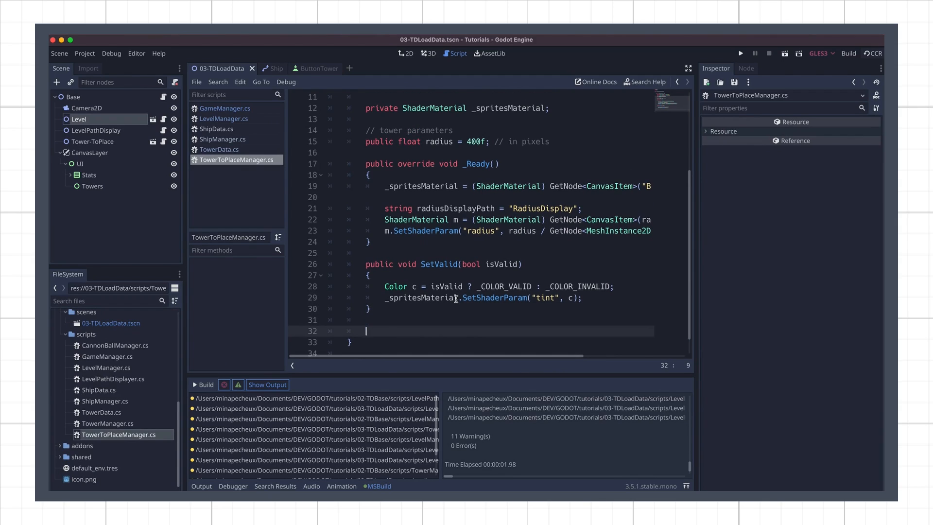
Step: Add SetTowerData(TowerData data) setting the Base sprite texture and radius from data
text(public void SetTower)
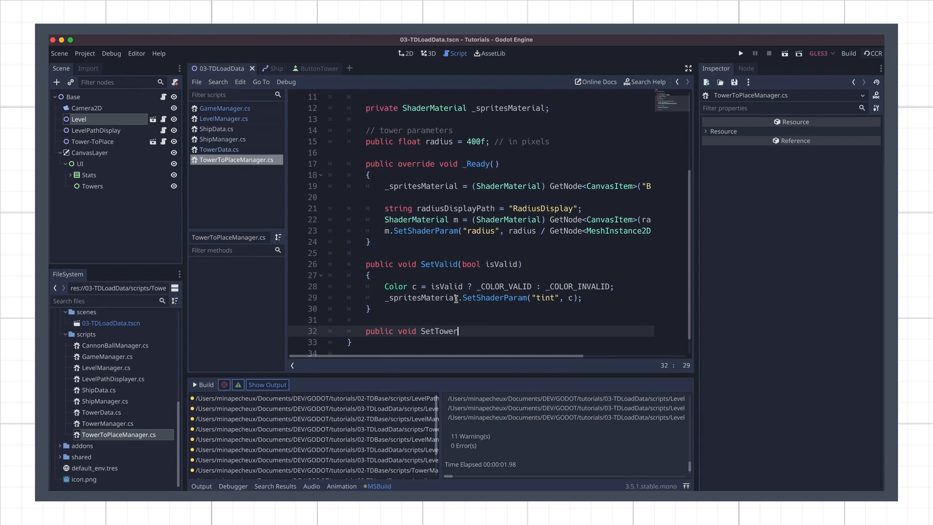
text(Data(TowerData data))
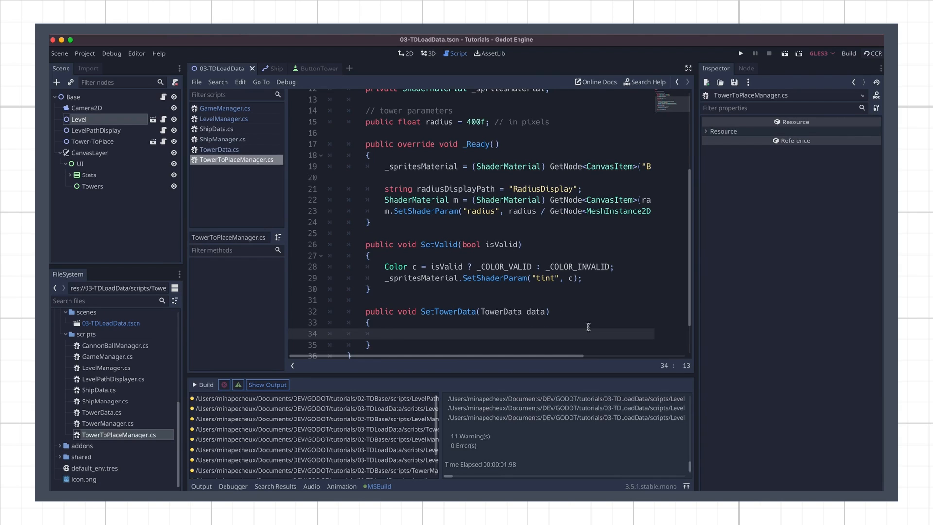
text(GetNode<Sprite>()
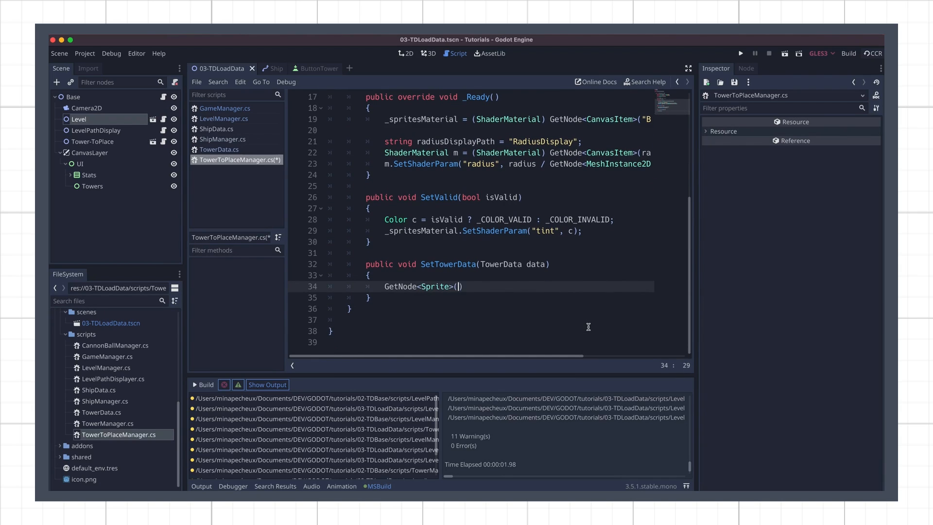
text(("Base").Texture = data.sprite;)
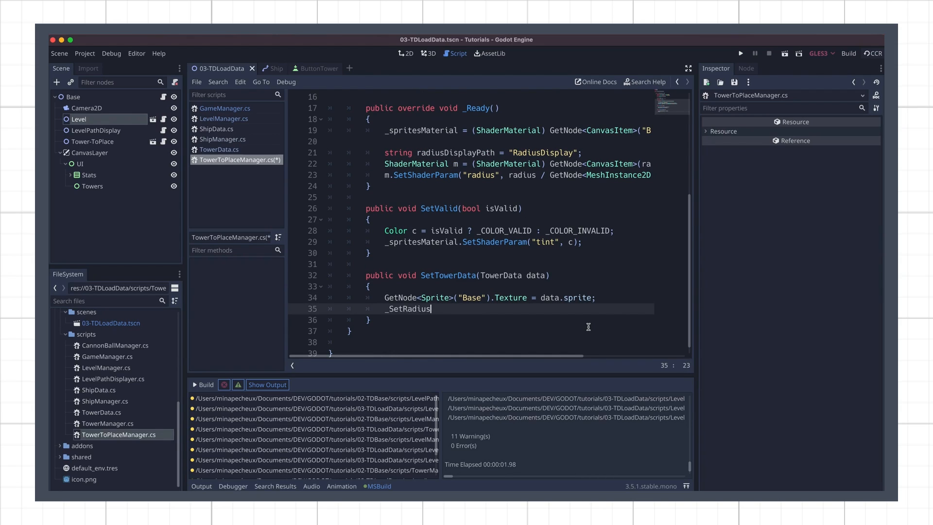
text((data.radius);)
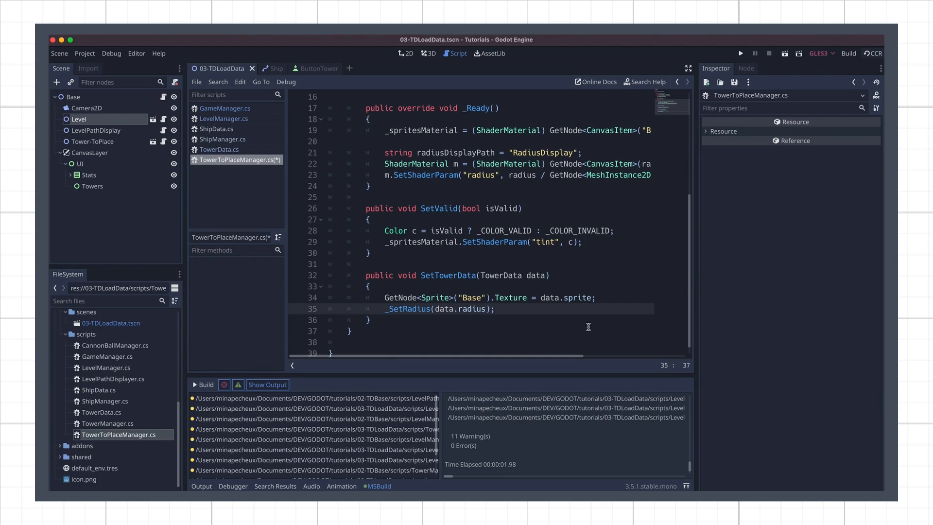
Step: Add a private _SetRadius(float radius) helper, then return to LevelManager to pass _towerToPlaceData
text(private void _SetRadius(float radius)
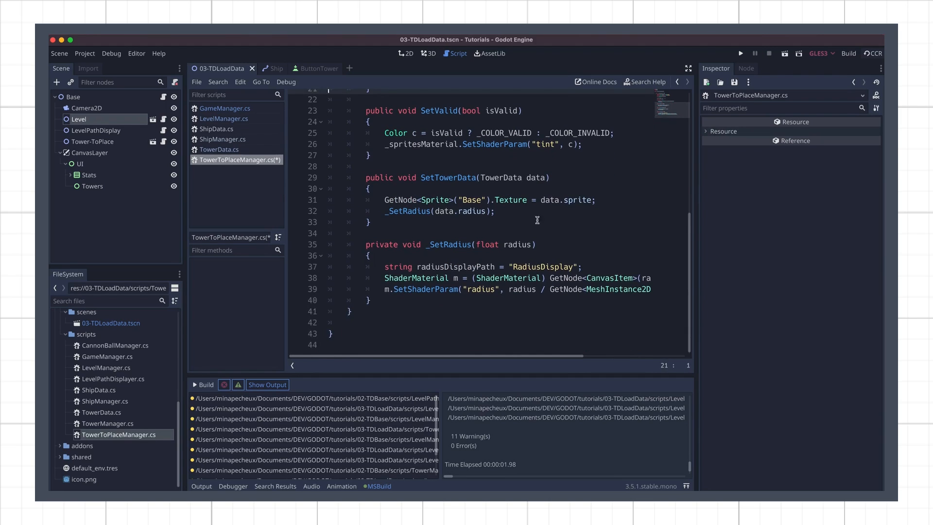
text(this.radius = radius;)
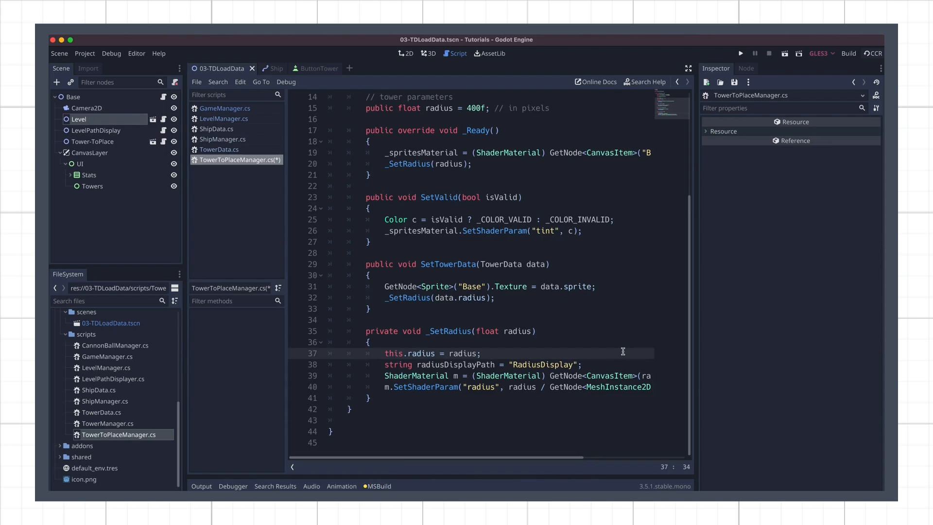
click(224, 118)
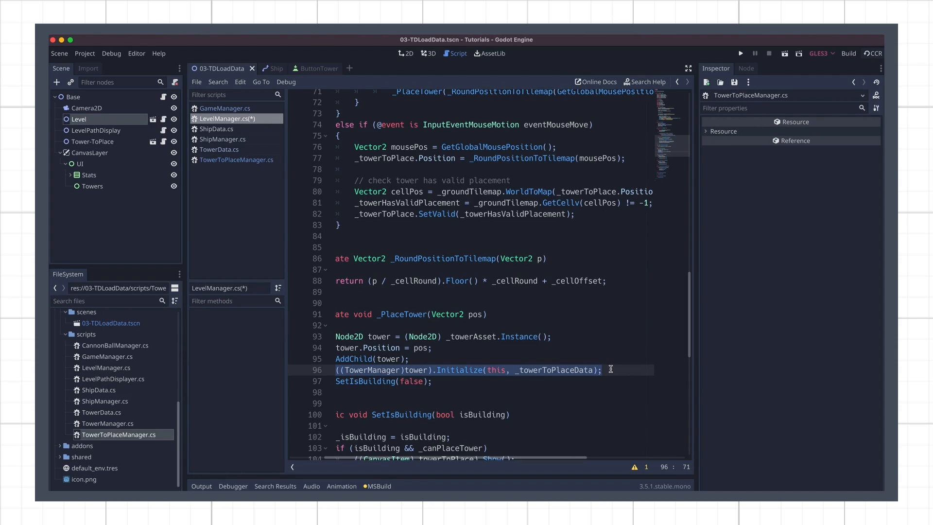
Step: Return _coins >= cost in GameManager.cs and change TowerManager's Initialize parameter to TowerData
click(224, 108)
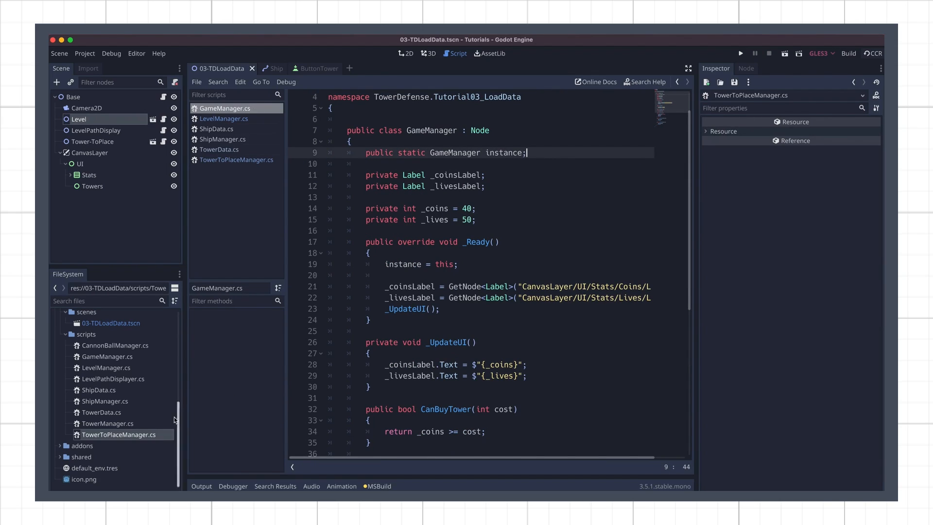
click(225, 159)
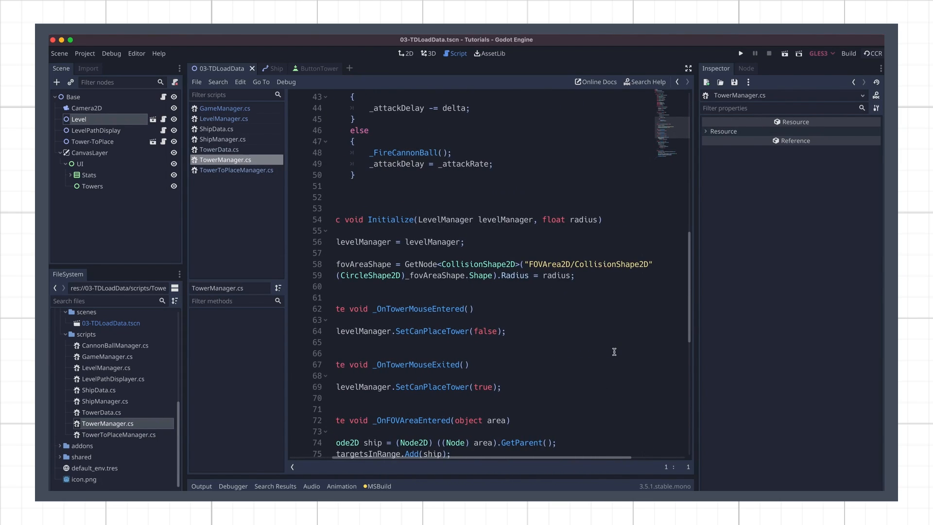
text(TowerDat)
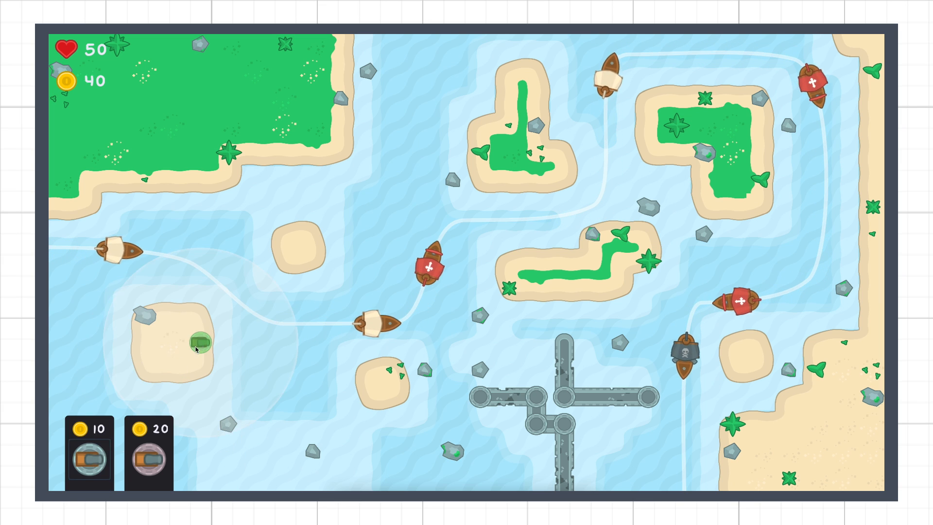
Step: Place the 10-coin tower on the left sandy island, dropping coins from 40 to 31
click(198, 345)
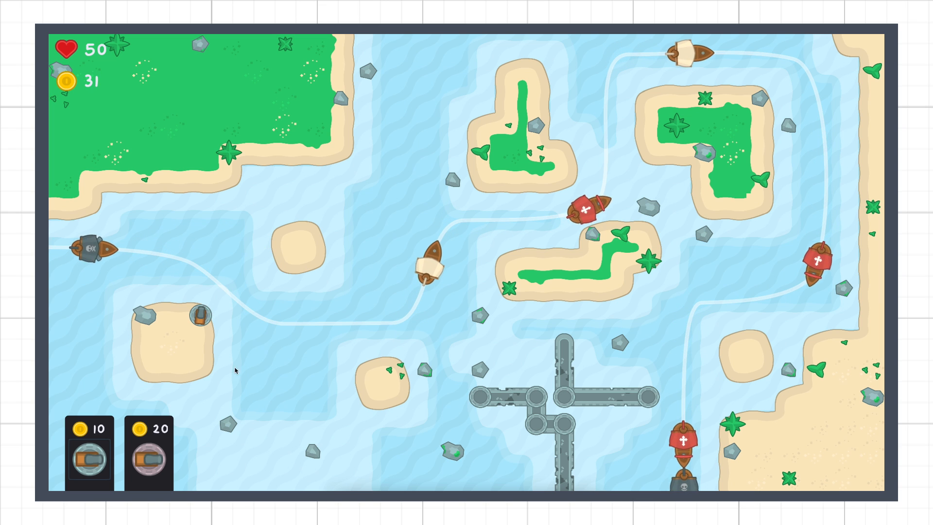